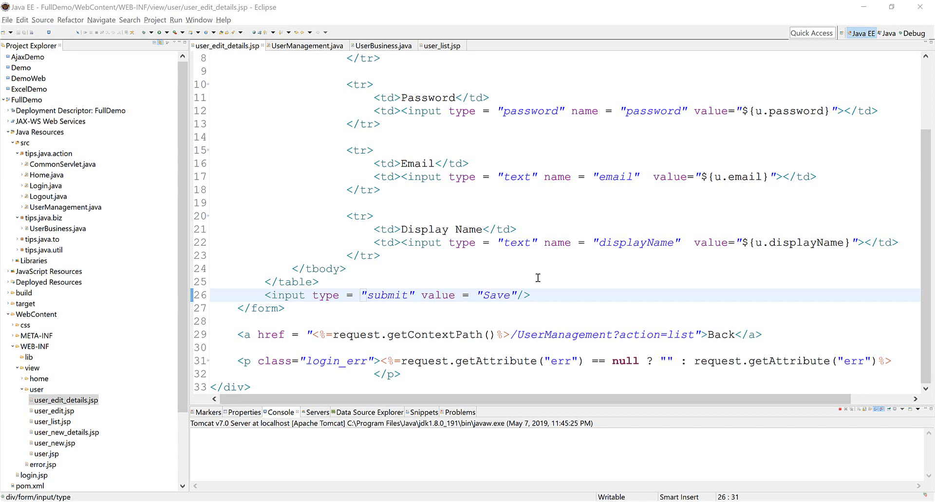
mouse_move(577, 376)
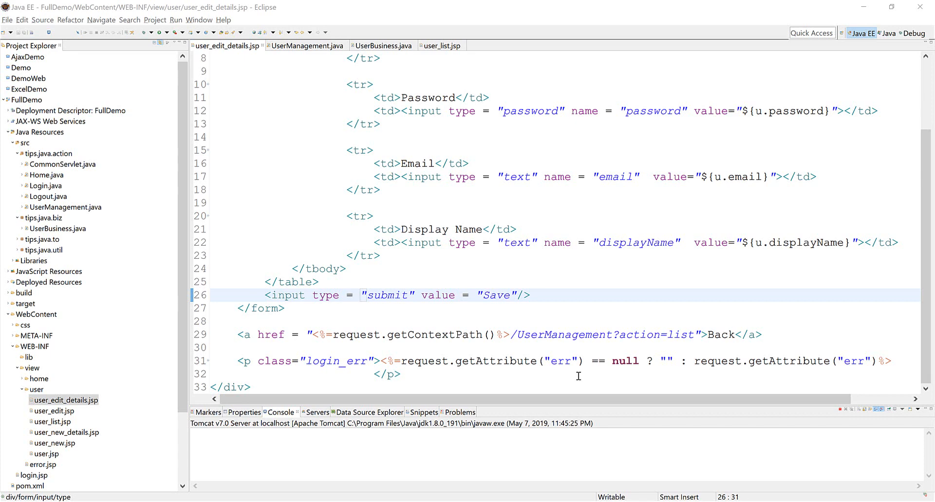
mouse_move(778, 334)
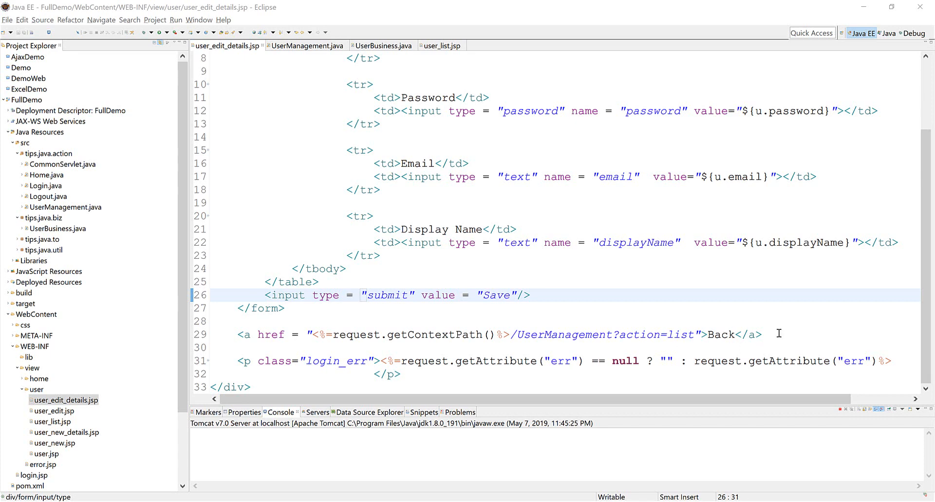
Add a Delete button with onclick="delete();" below the Back link in user_edit_details.jsp.
type("<button>De</button>")
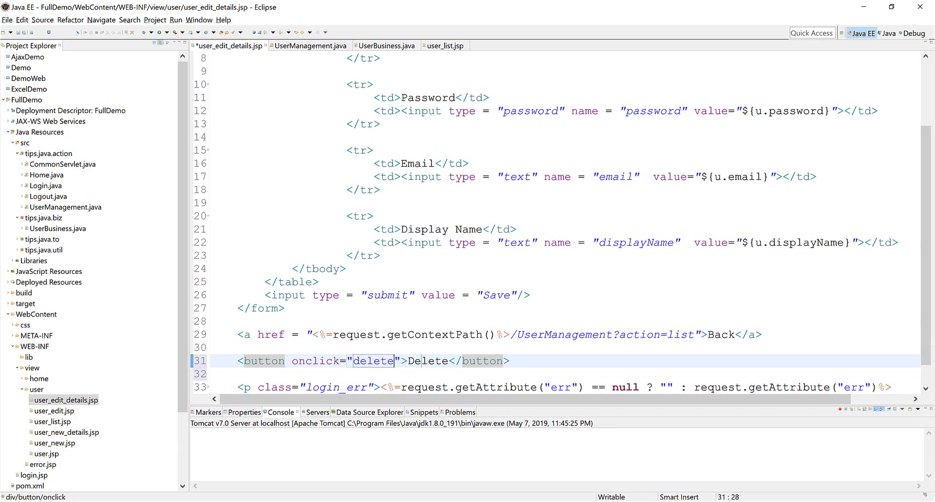
type("();")
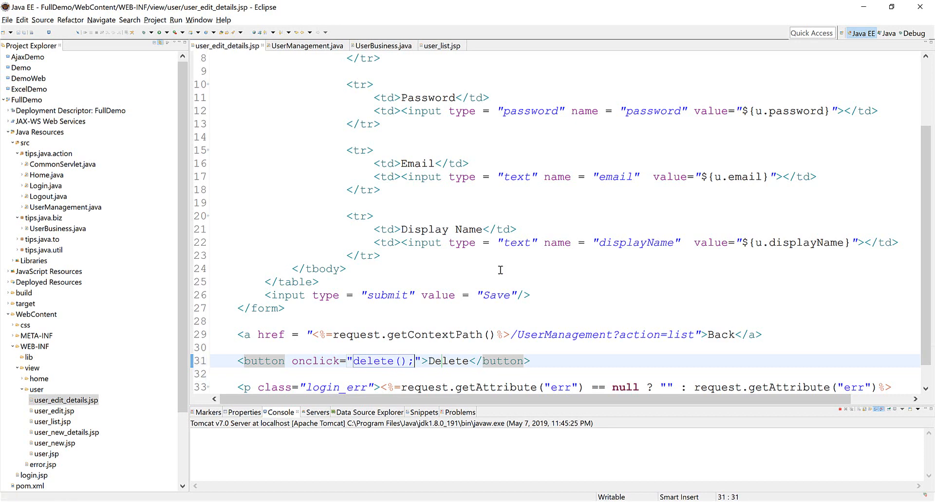
scroll("up", 3)
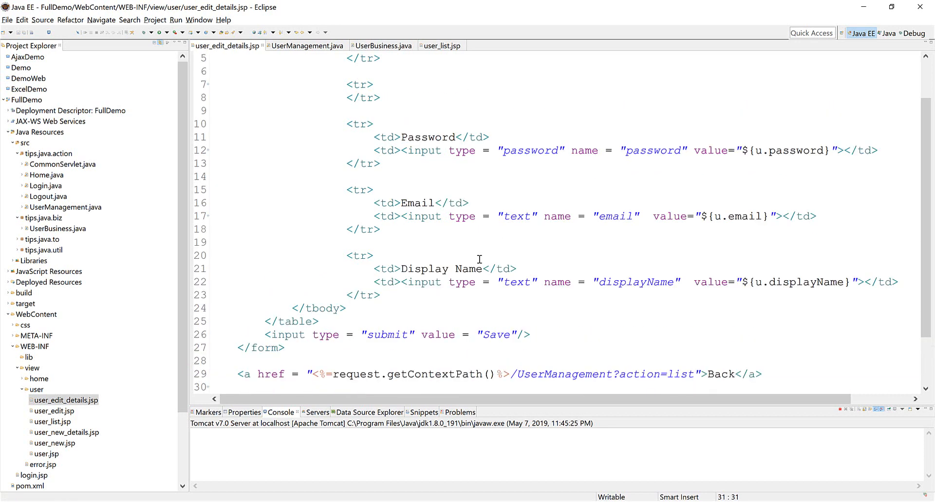
scroll("up", 3)
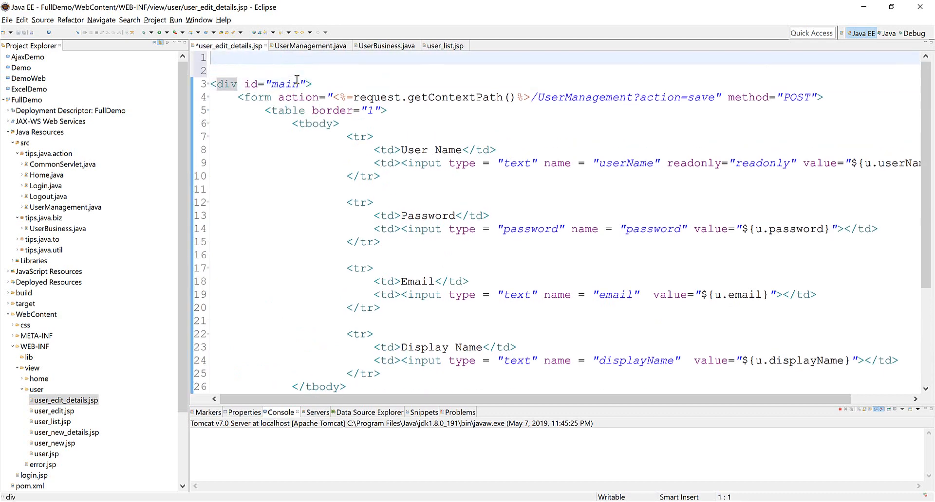
Write a script block whose delete() confirms deleting document.getElementById("userName").value.
type("<script>")
left_click(556, 71)
type("fun")
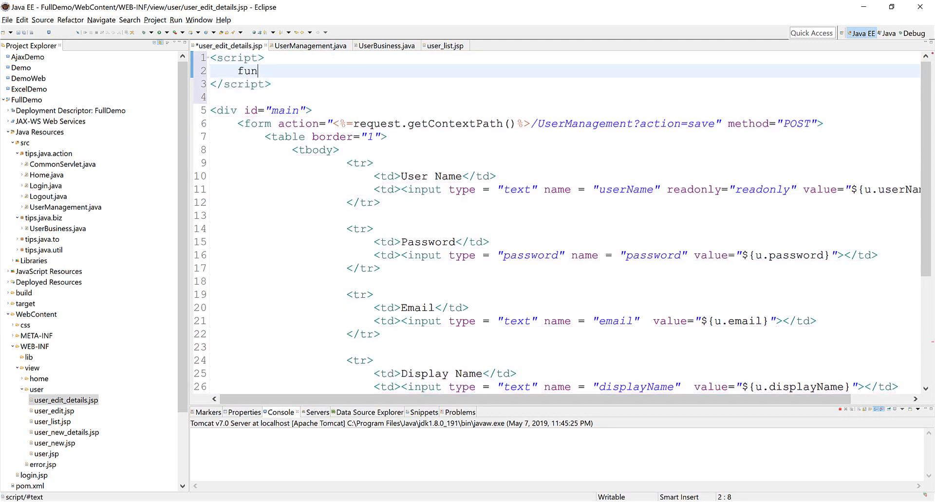
type("ction delete() {")
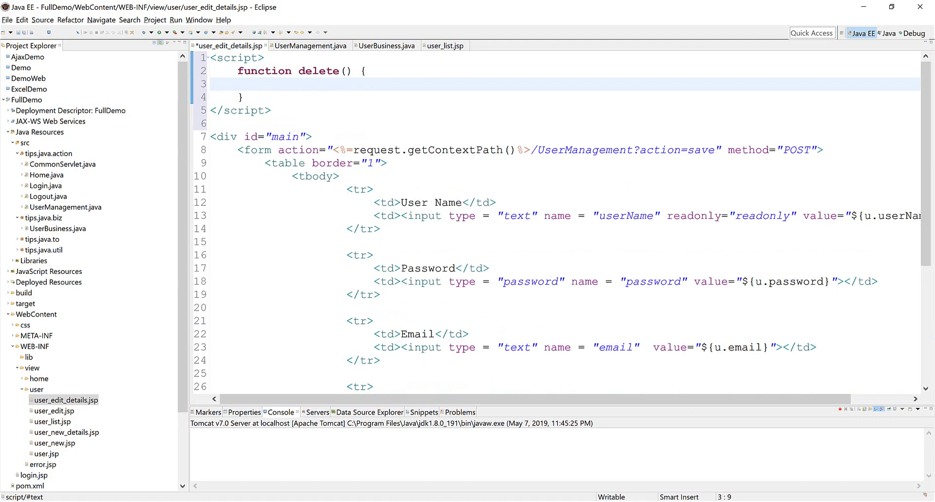
type("if (cn)")
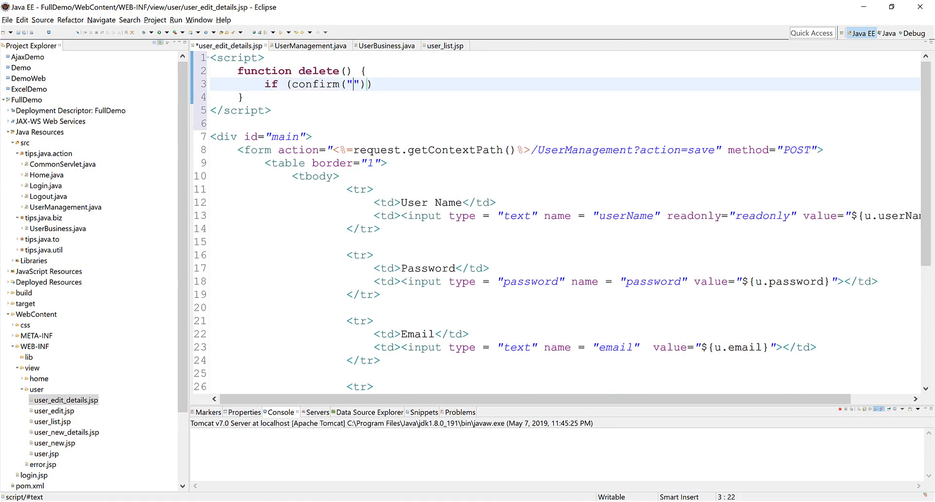
type("Are you sure you want to delete user '")
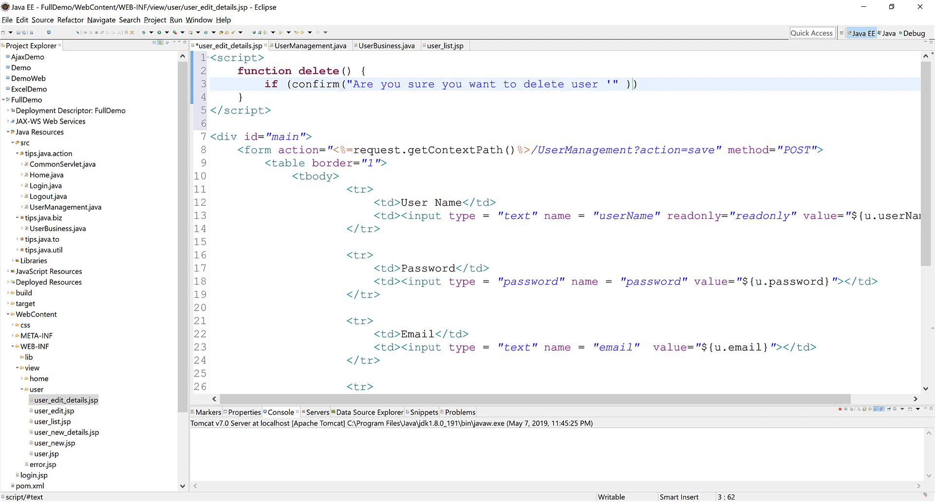
type("+ document.g")
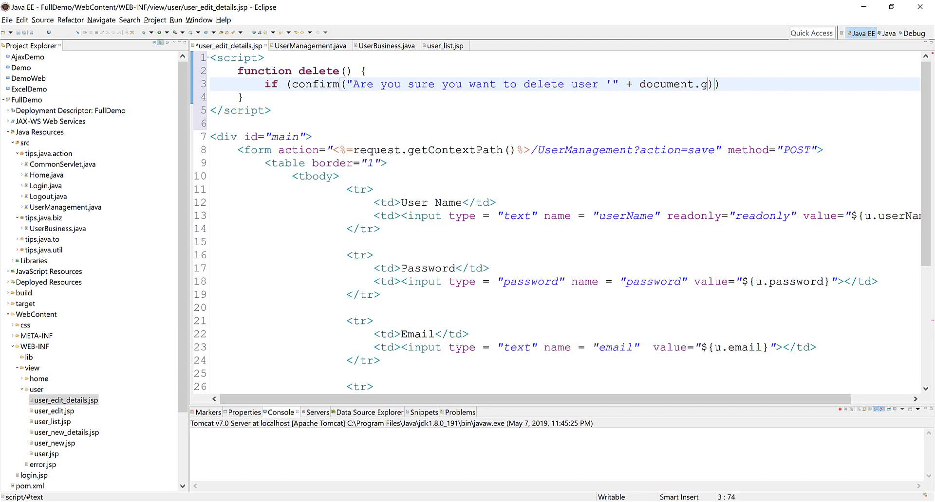
type("etElemen")
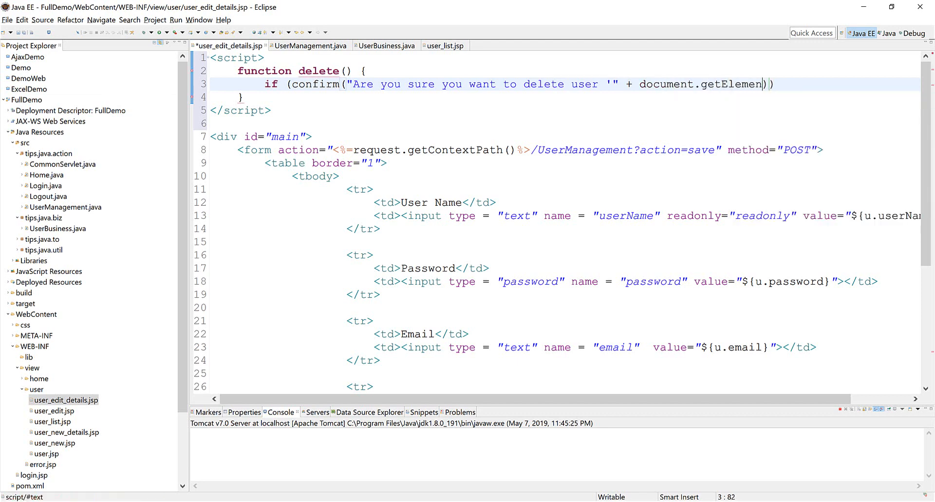
type("tById")
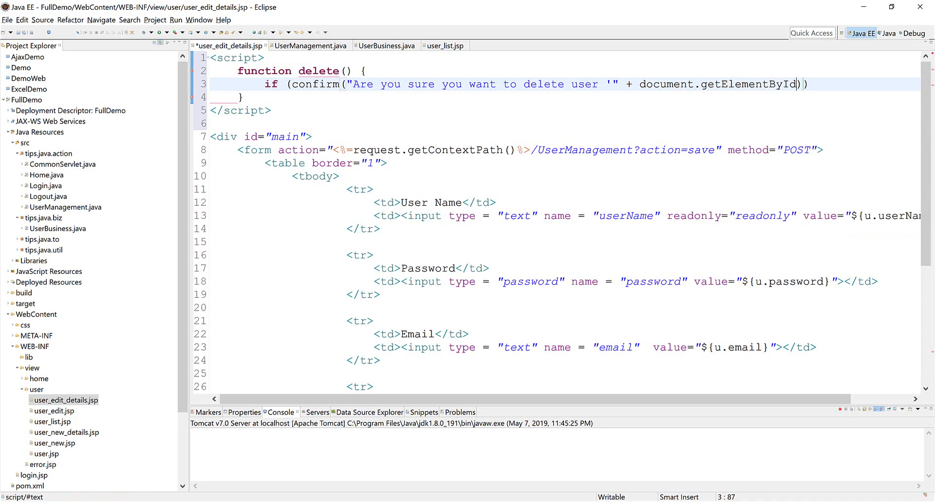
type("\"userName\").value +")
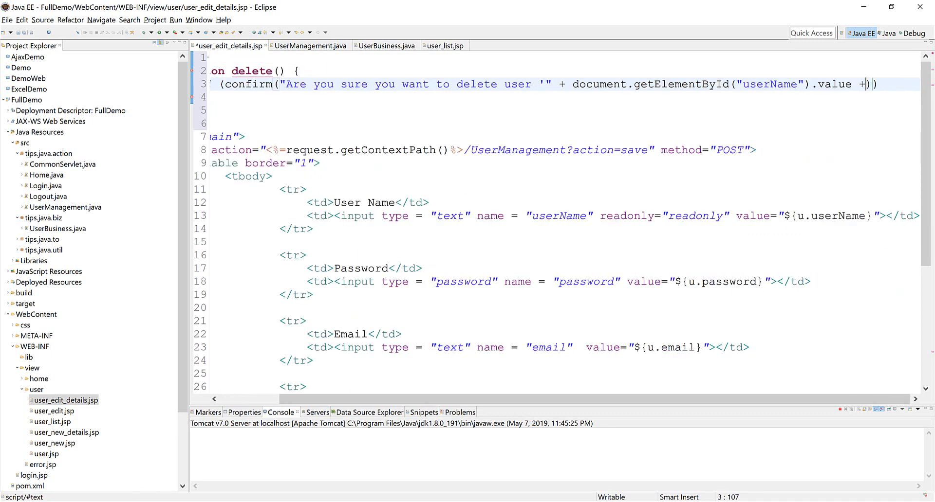
type("\"'\"")
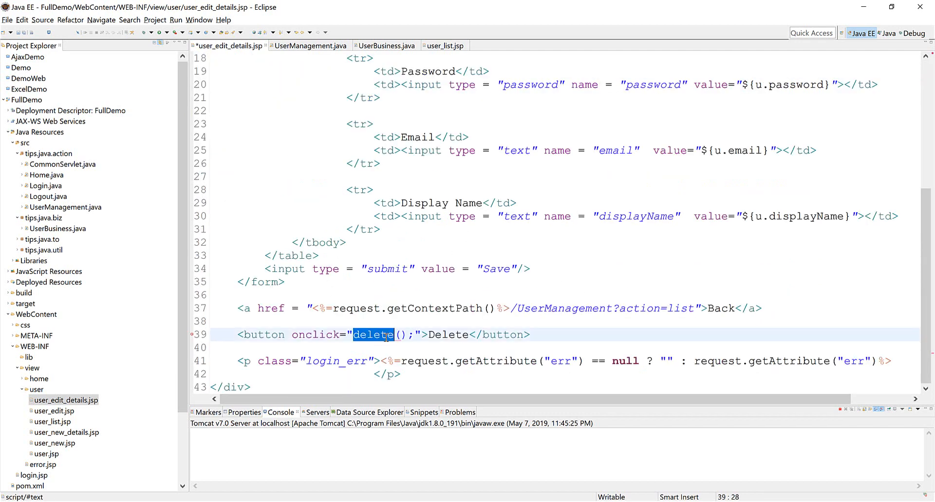
Add a window.location.href redirect to the delete function.
scroll("up", 3)
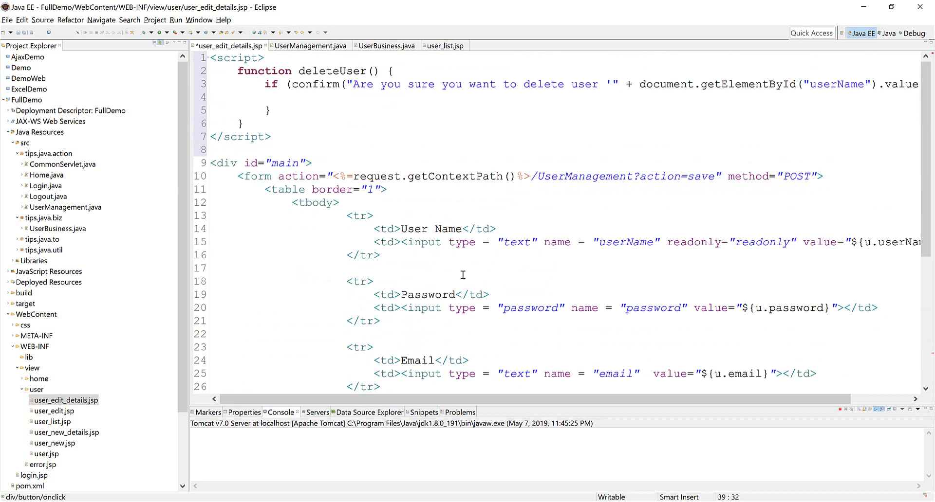
type("win")
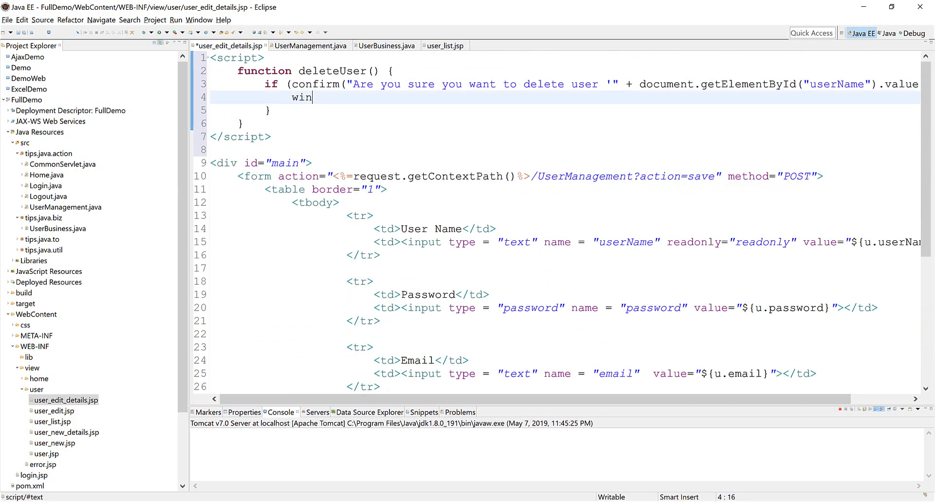
type("dow")
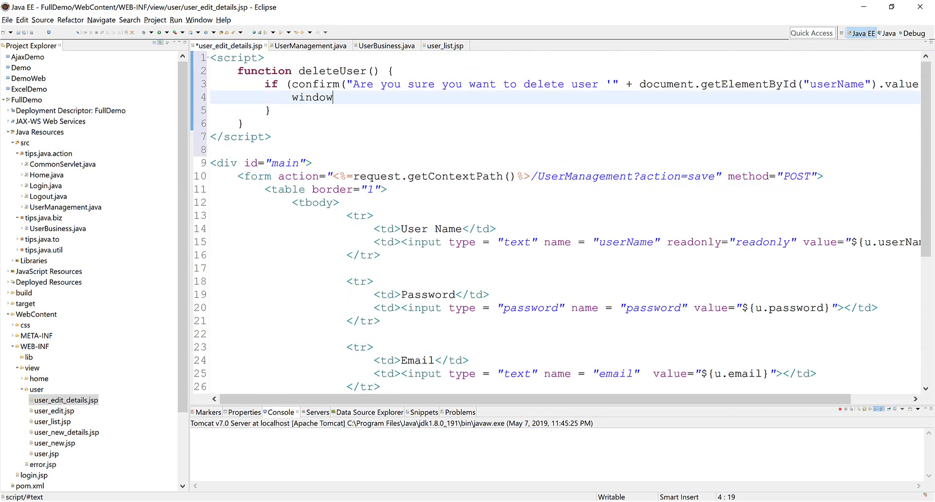
type(".location.h")
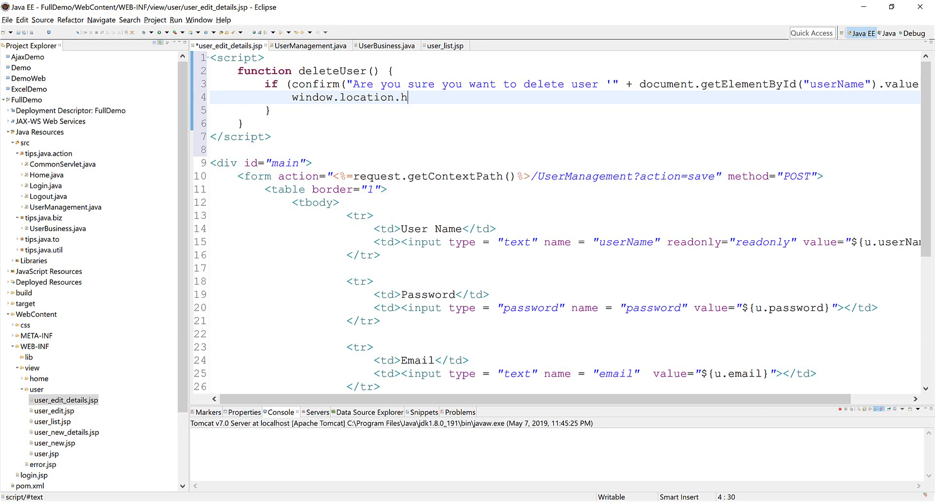
type("ref = \"\";")
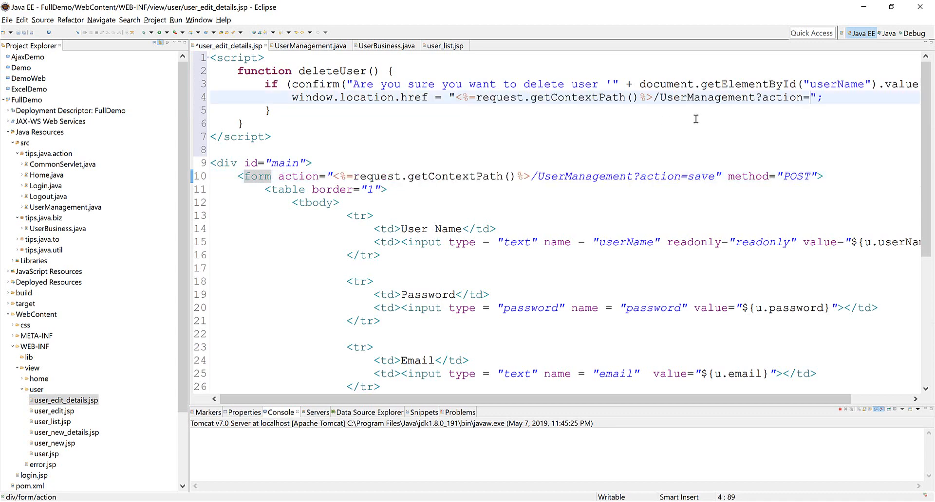
Point the redirect at action=delete&userName= plus the user name, using a userName variable.
type("delete")
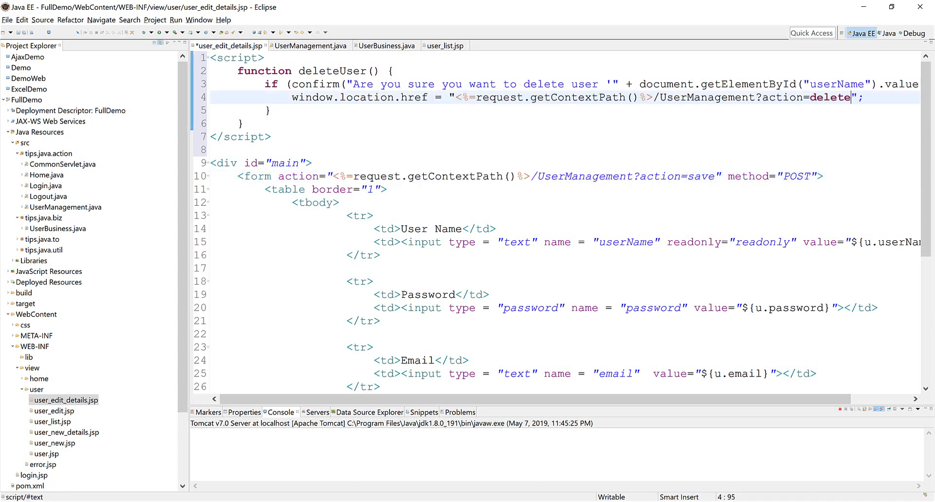
type("&userName=")
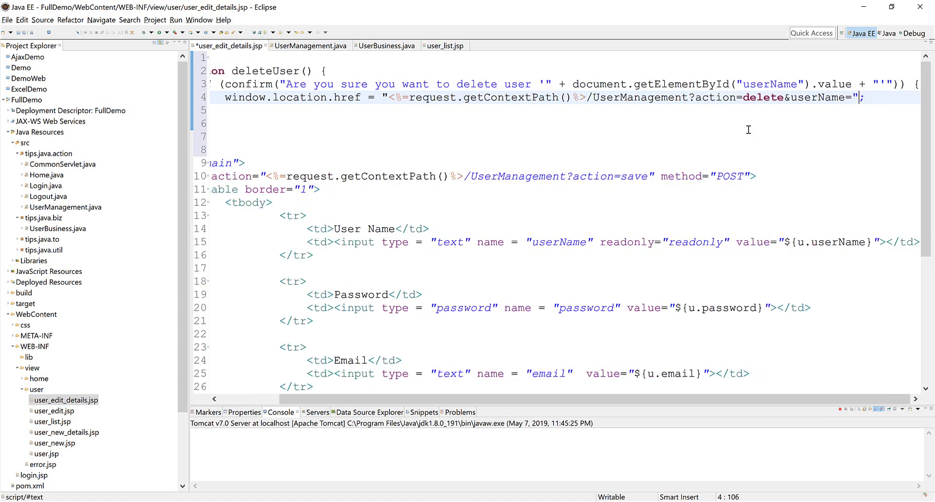
type("+ user")
type("var u")
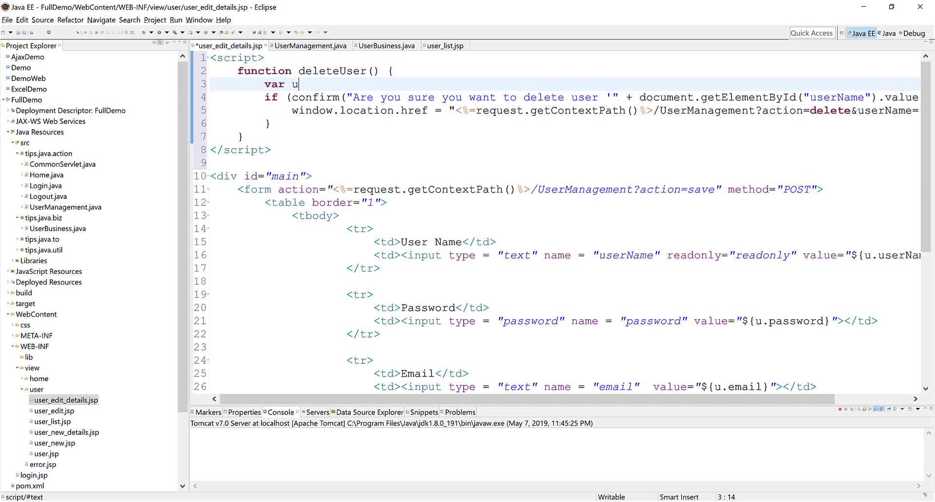
type("serName = document.getElementById(\"userName\").value;")
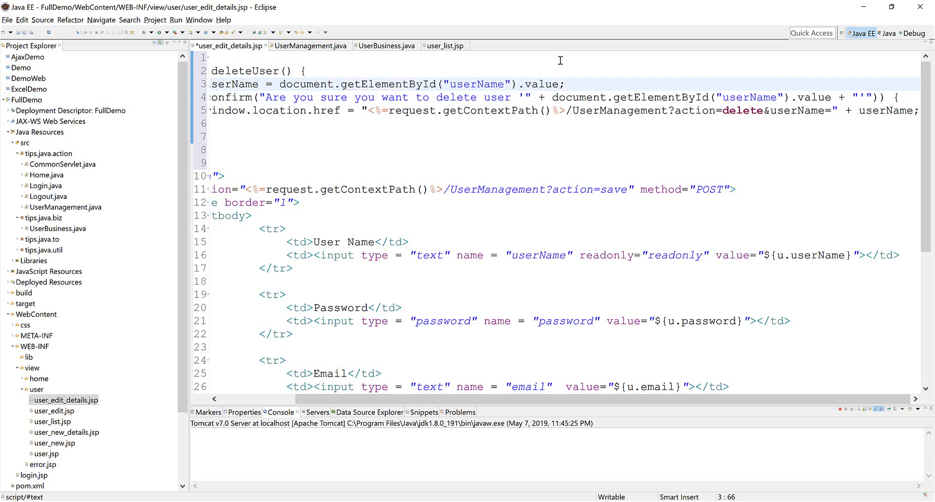
double_click(234, 84)
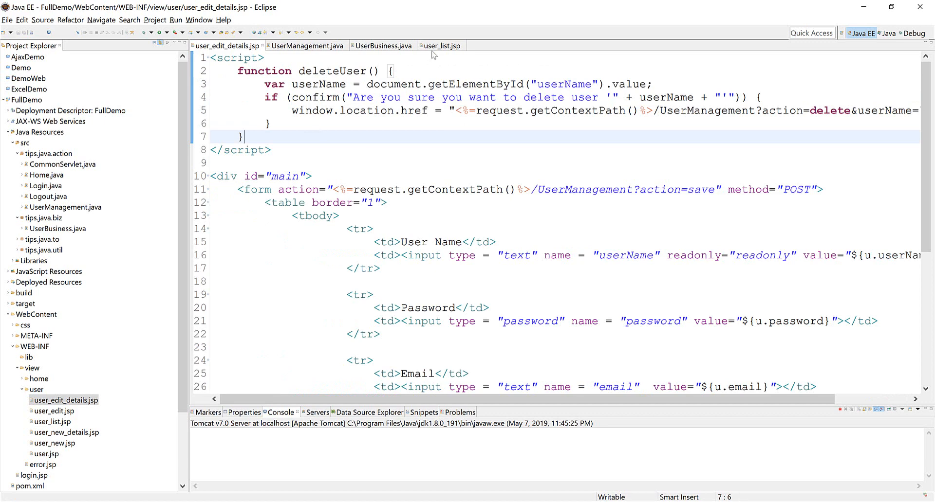
scroll("down", 3)
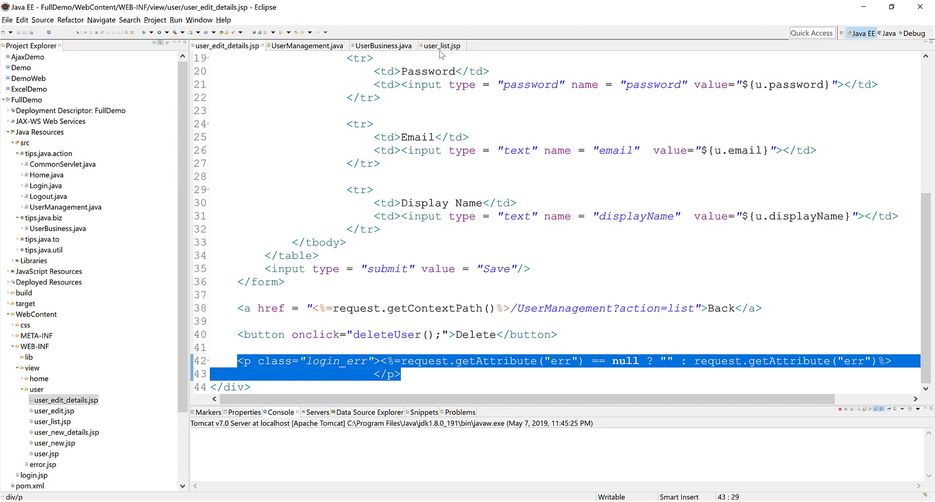
In UserManagement.java, duplicate the insert else-if block as a branch for action "delete".
left_click(440, 46)
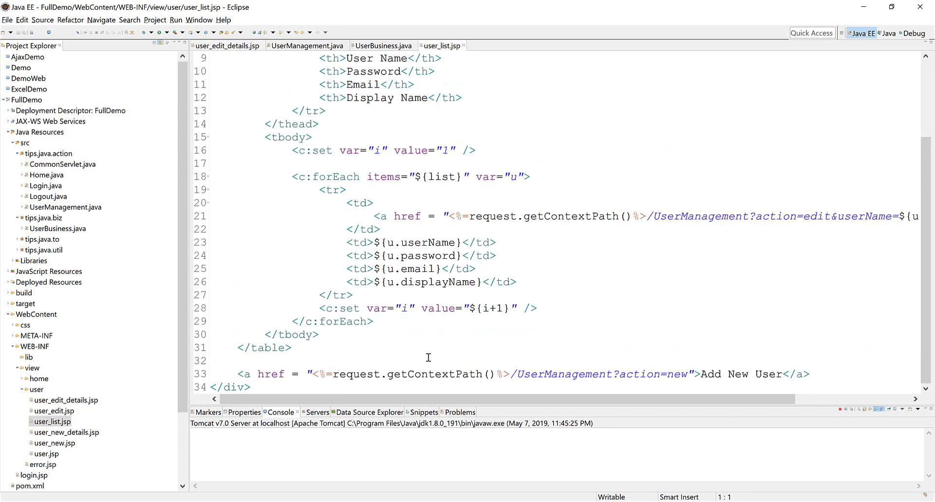
left_click(307, 46)
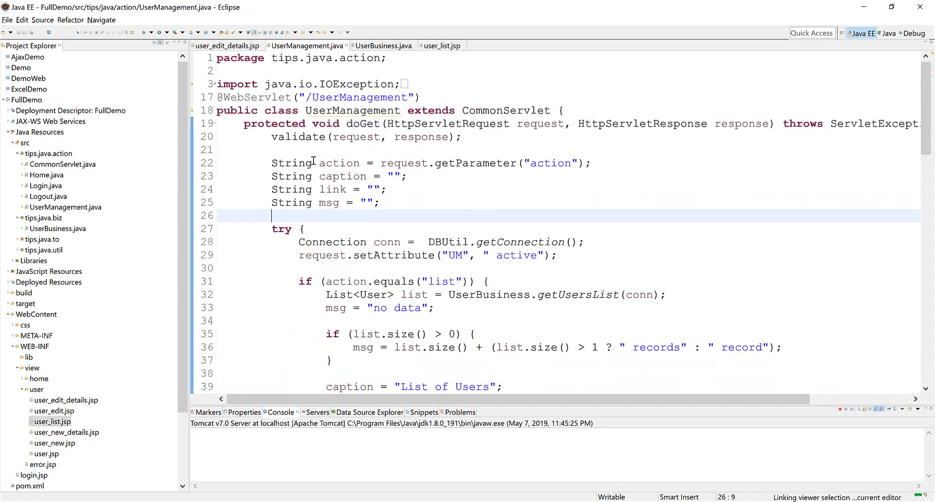
scroll("down", 3)
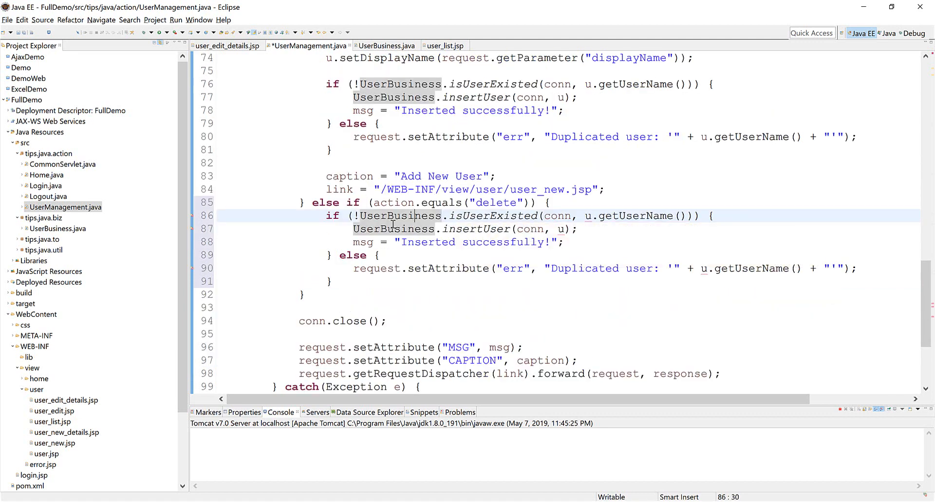
mouse_move(394, 229)
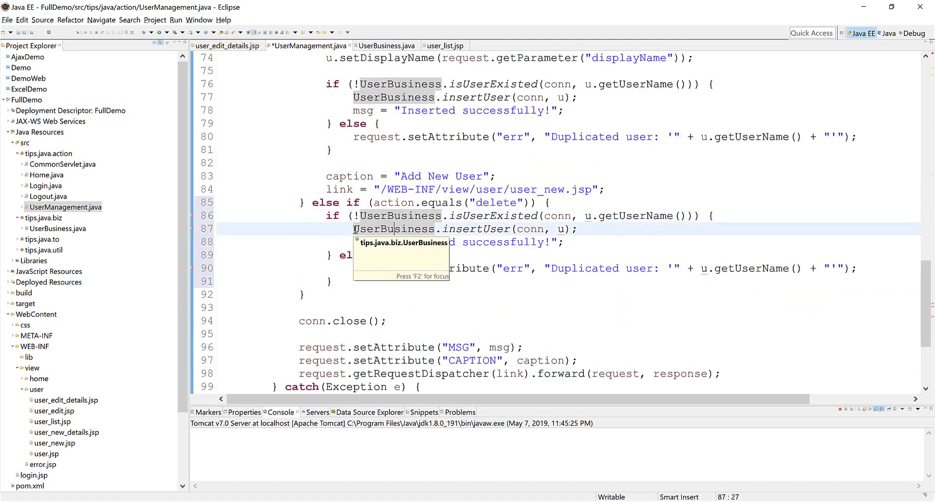
scroll("up", 3)
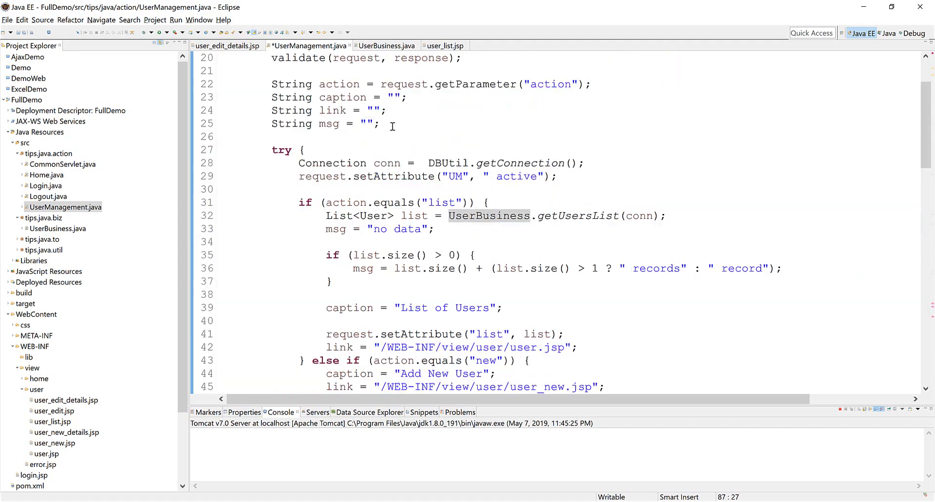
Declare String err = "", assign errors to err, and call request.setAttribute("err", err).
triple_click(325, 123)
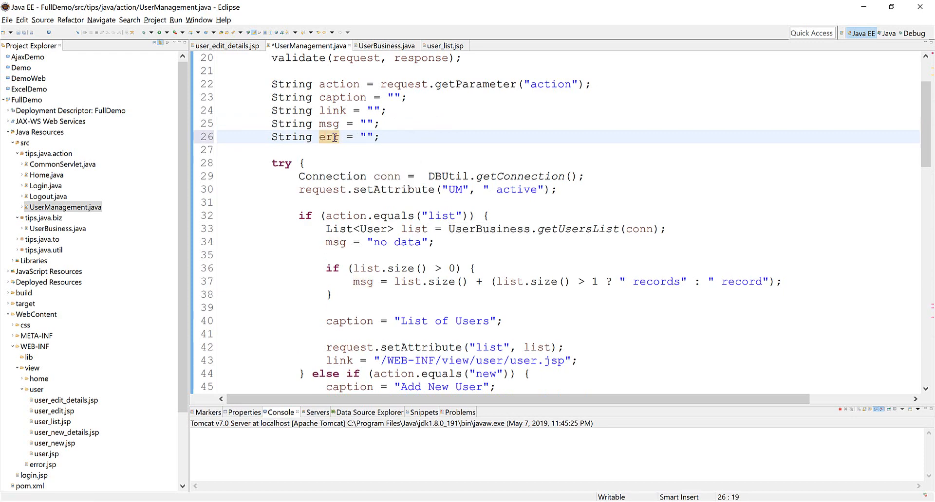
scroll("down", 3)
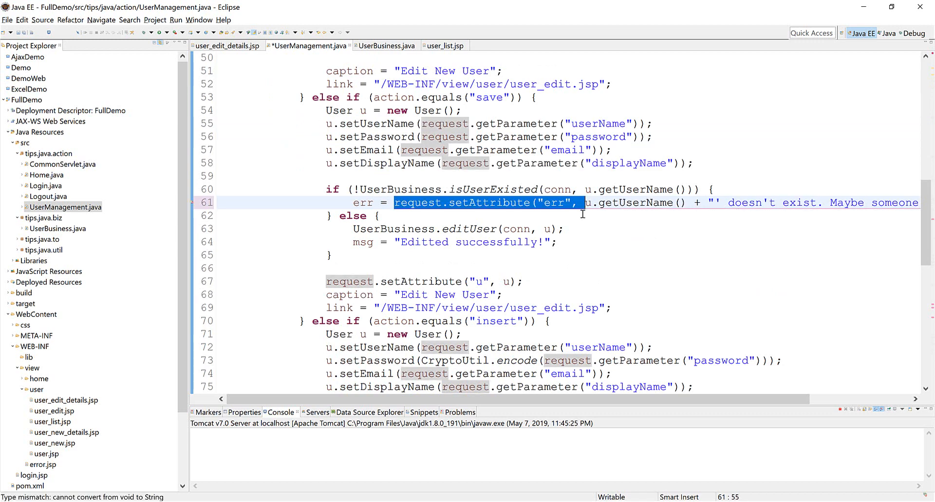
scroll("down", 3)
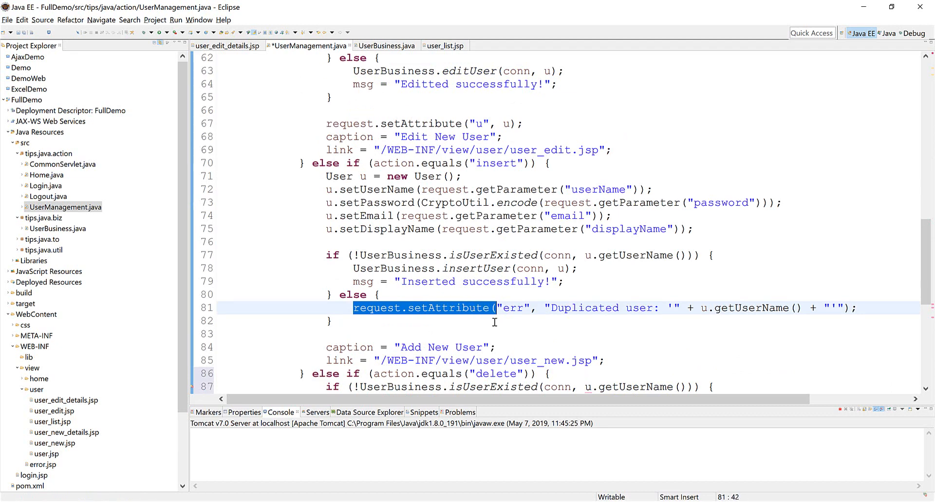
type("err =")
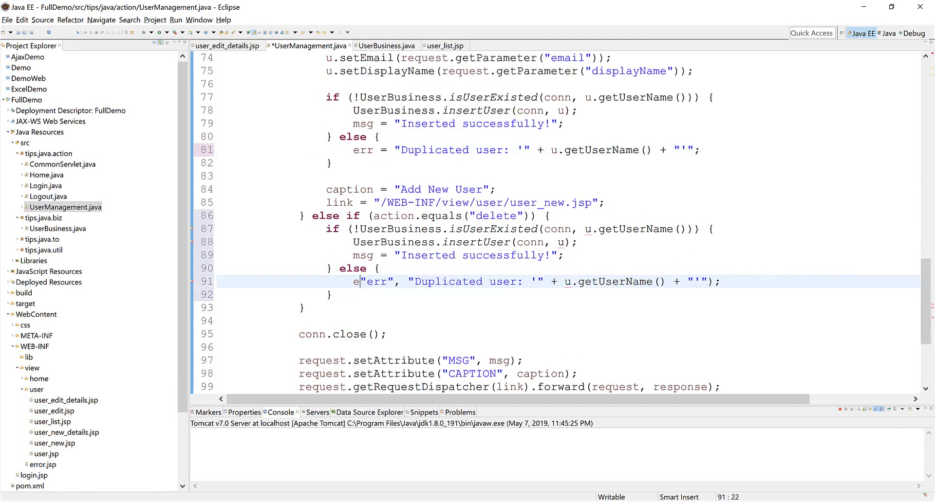
type("rr =")
type("request.setAttribute(\"err\",")
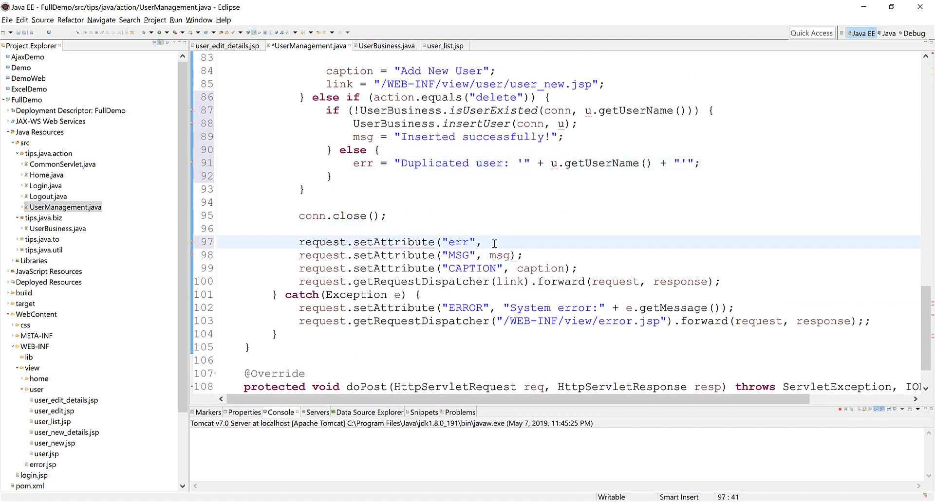
type("err)")
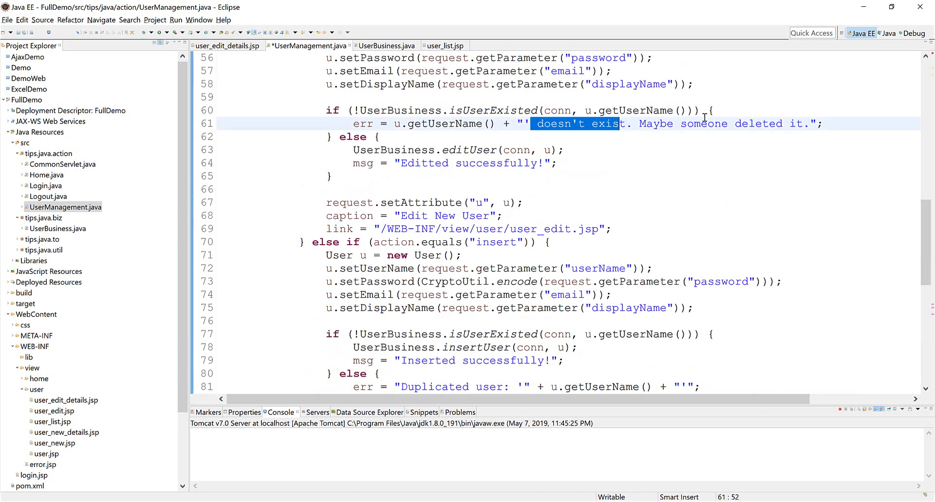
Read userName via request.getParameter in the delete branch.
scroll("down", 3)
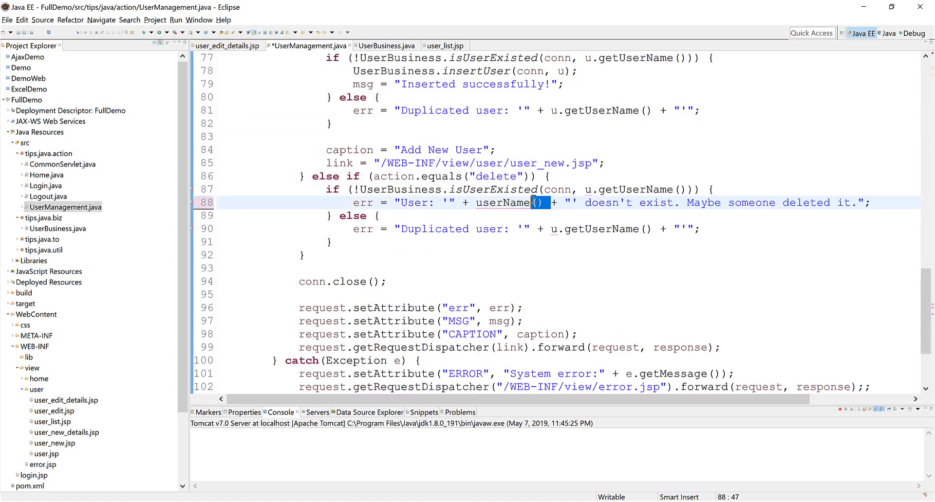
double_click(502, 202)
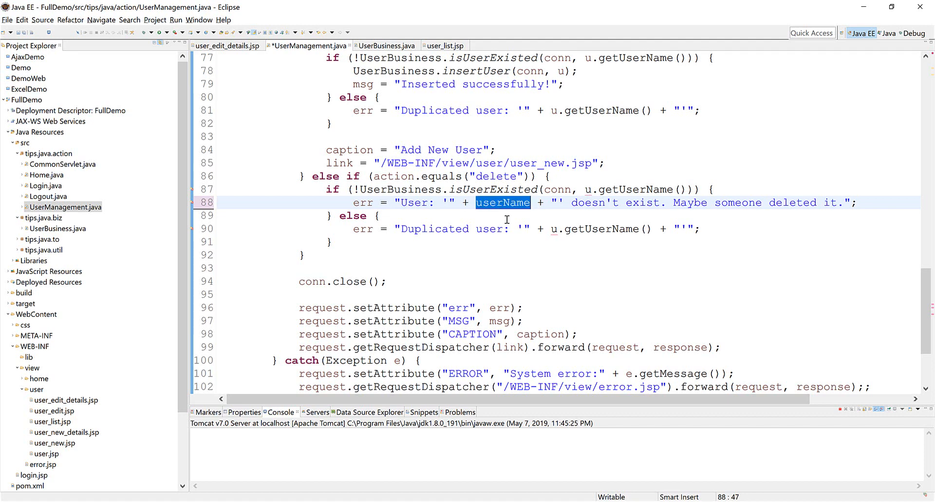
type("St")
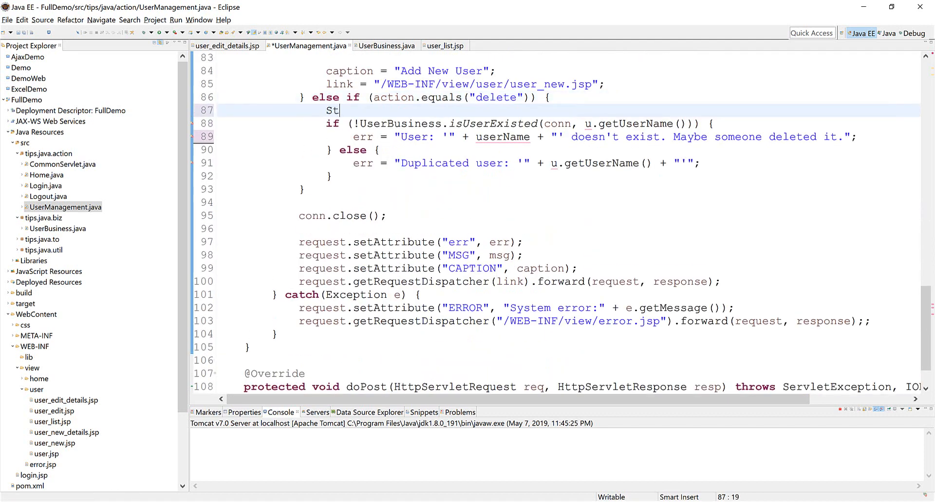
type("ring userName")
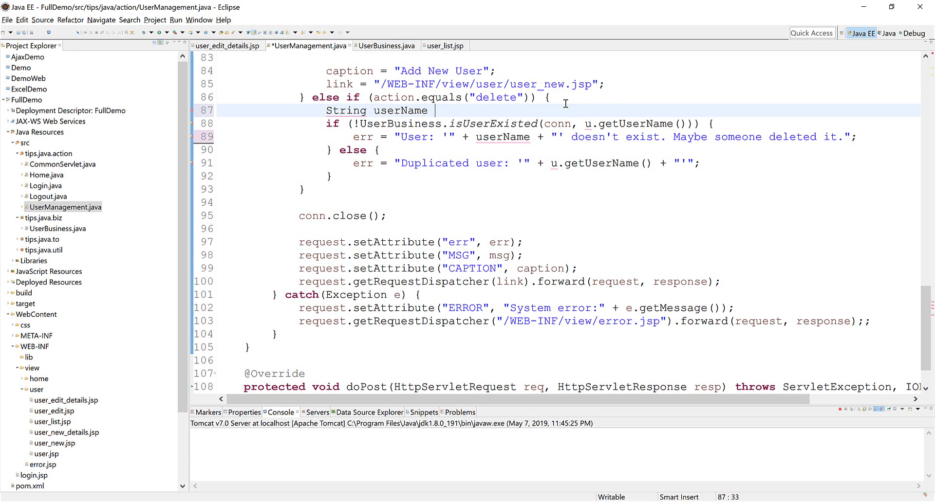
type("= request.getParameter(\"\")")
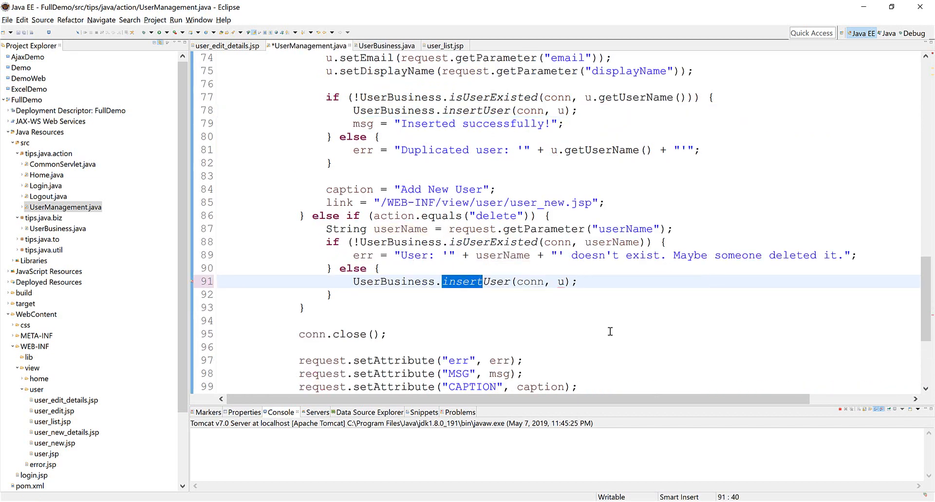
type("delete")
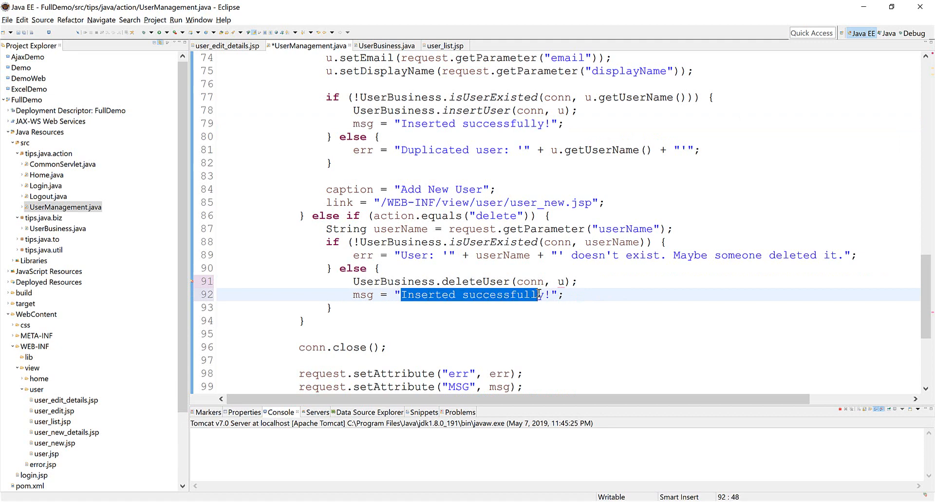
Set the success message saying the user was deleted successfully.
type("Deleted us\" + ;")
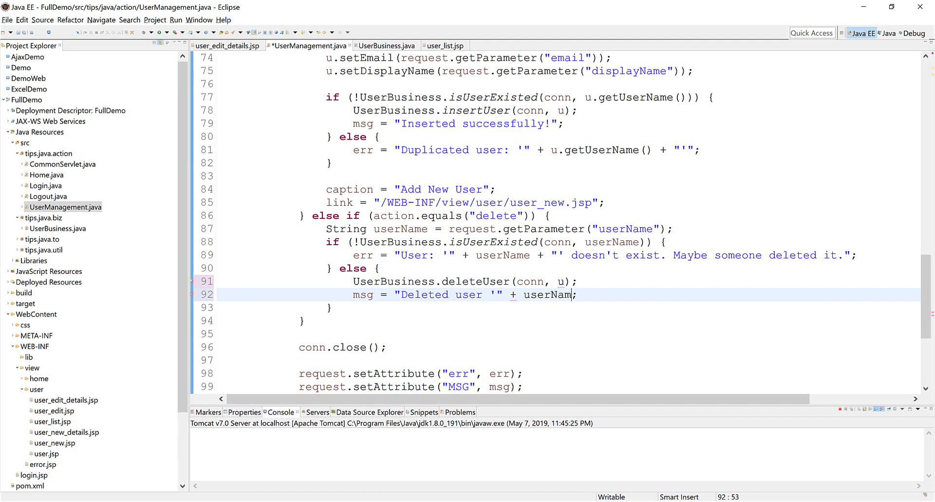
type("e + \"\";")
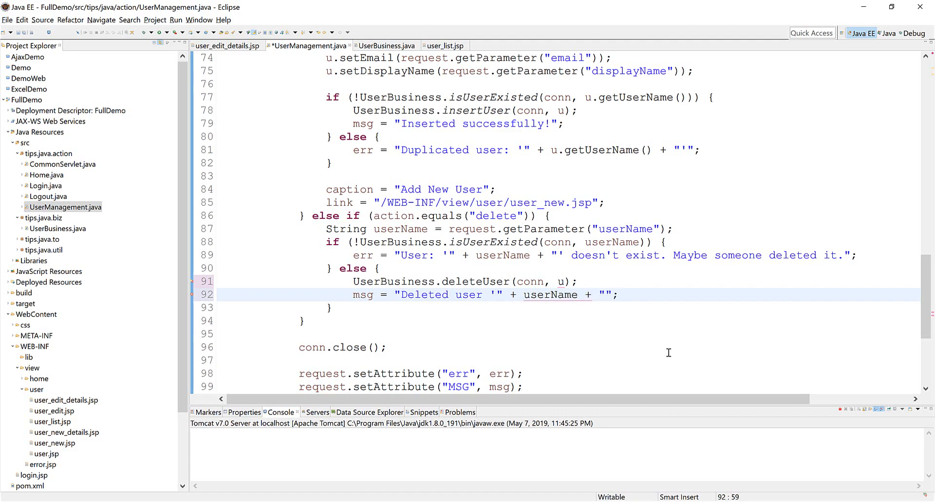
type("successfully")
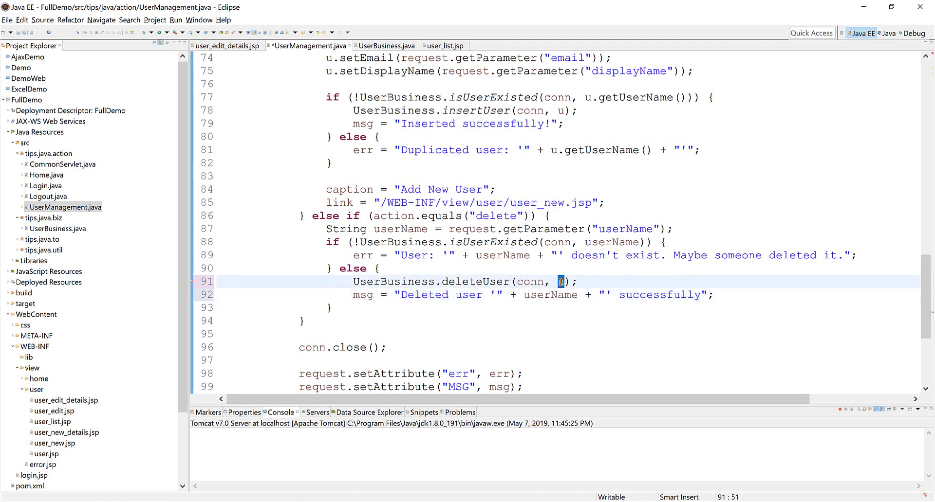
scroll("up", 3)
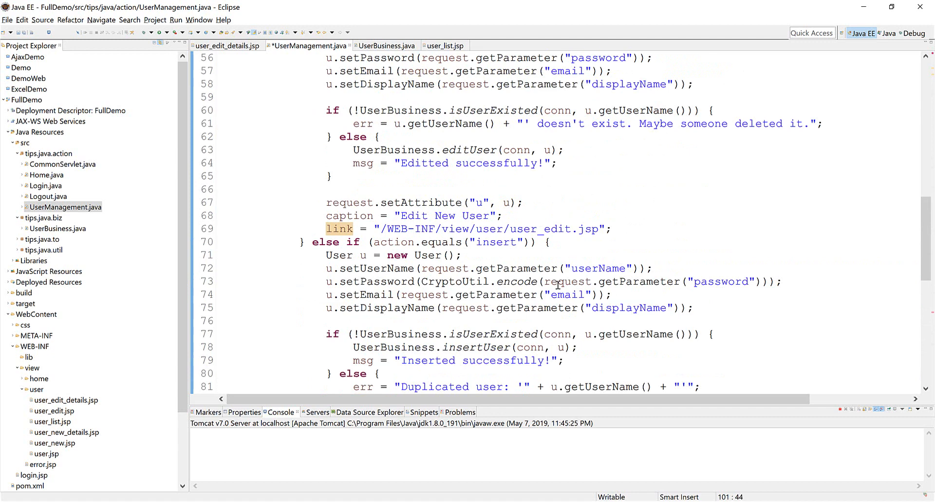
scroll("up", 3)
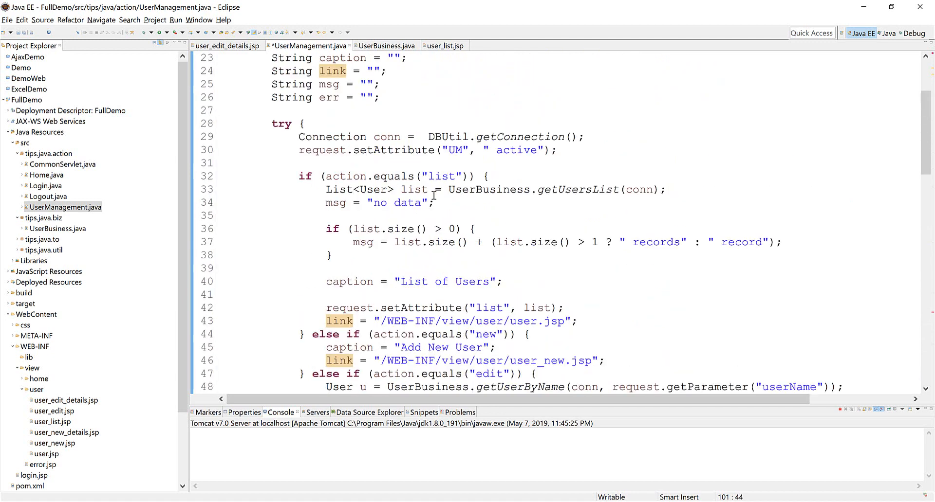
Reuse the list and link attribute lines and set caption to "List of Users".
left_click(325, 309)
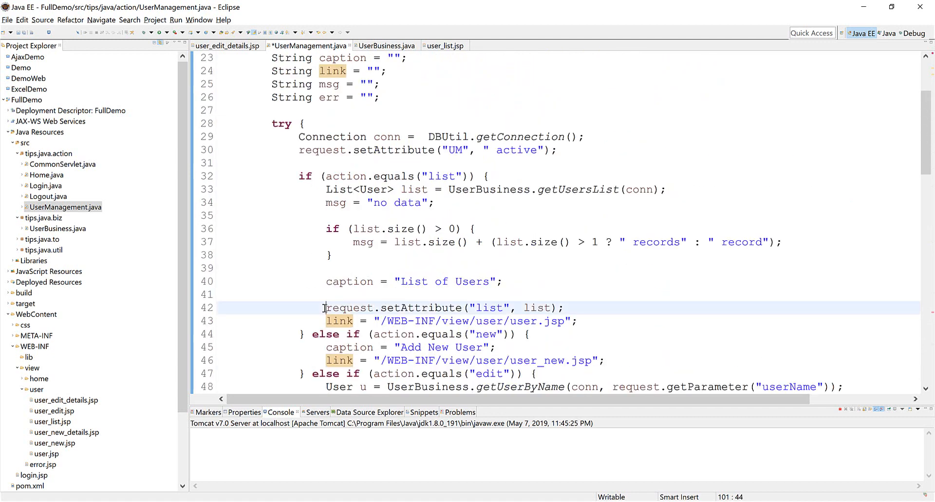
left_click_drag(324, 308, 577, 321)
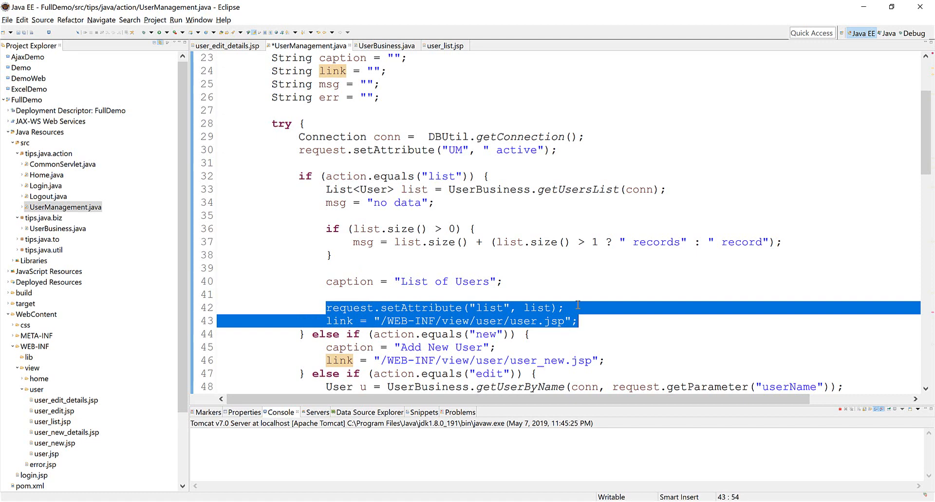
scroll("down", 3)
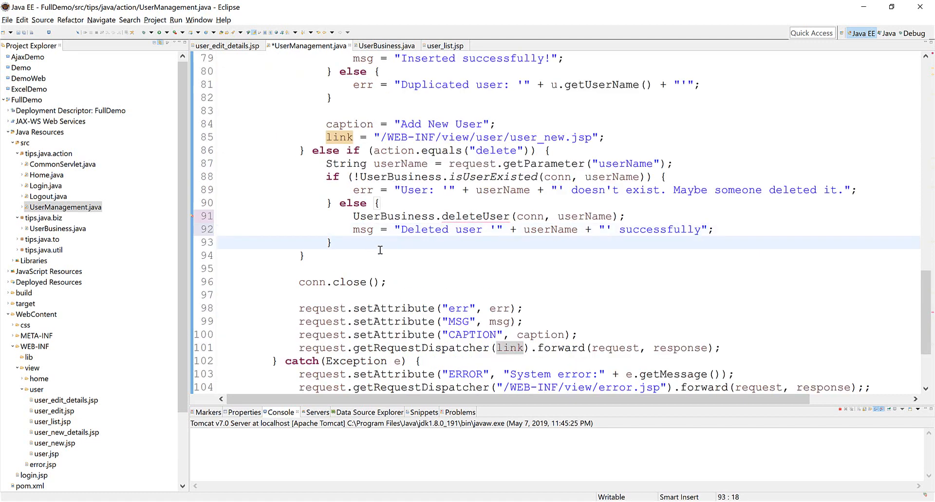
scroll("up", 3)
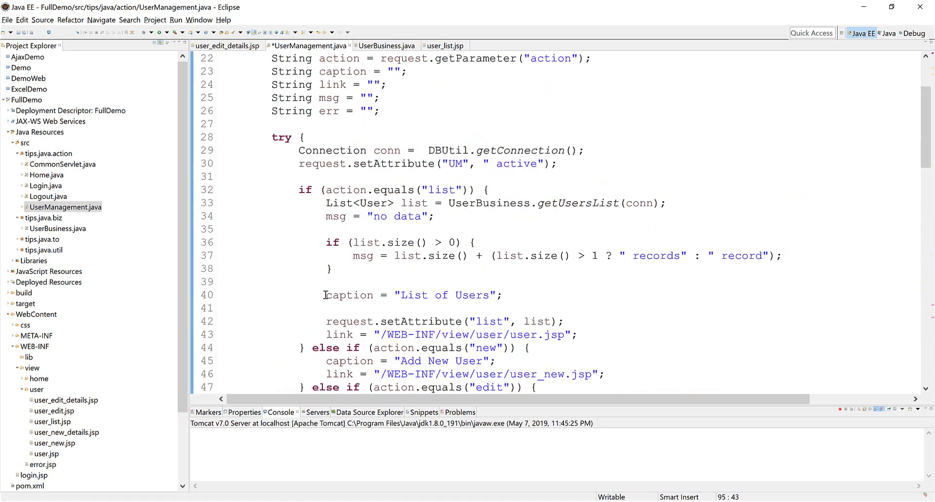
scroll("down", 3)
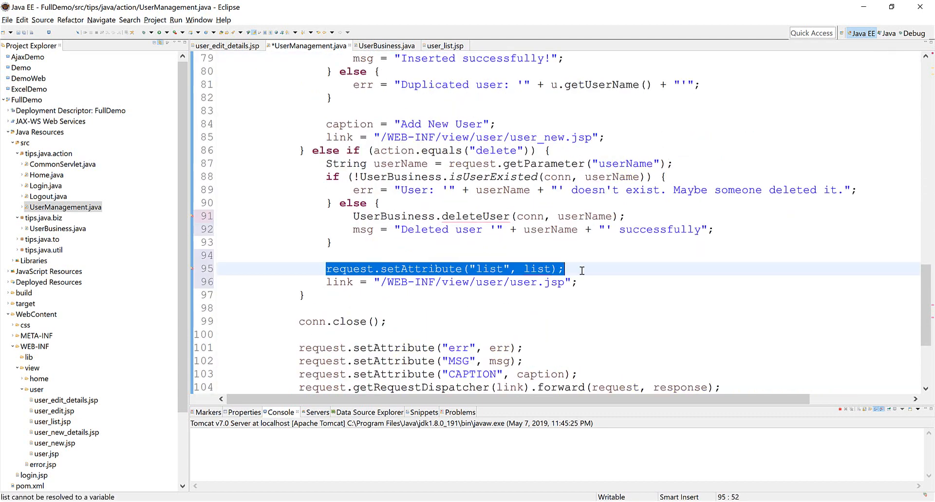
type("caption = \"List of Users\";")
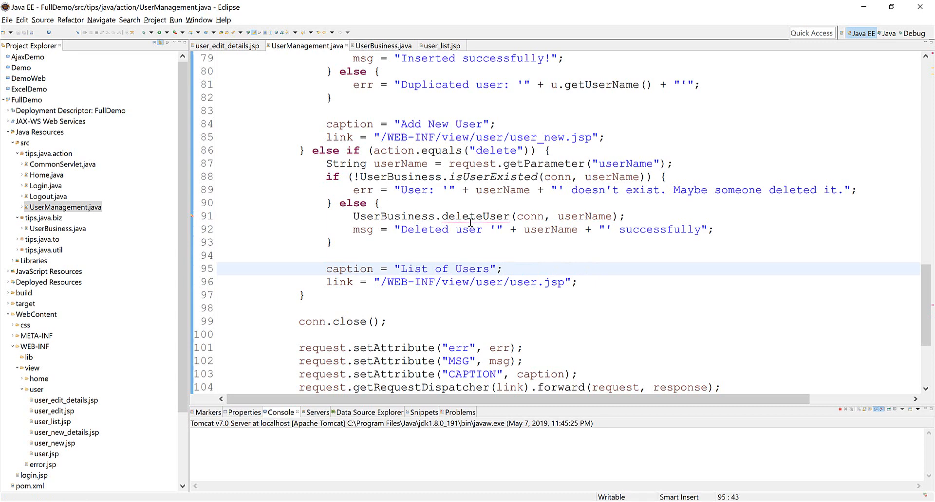
left_click(475, 216)
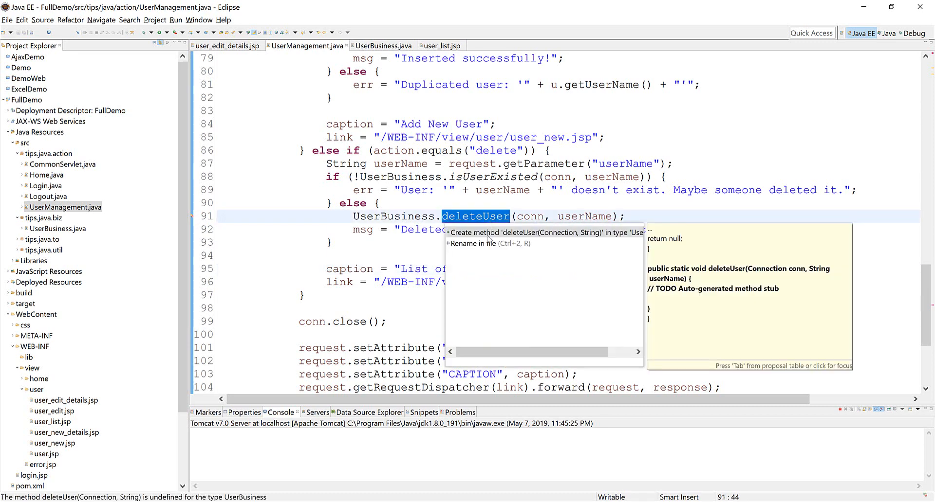
Quick-fix create UserBusiness.deleteUser running DELETE FROM user WHERE username = ?
left_click(547, 232)
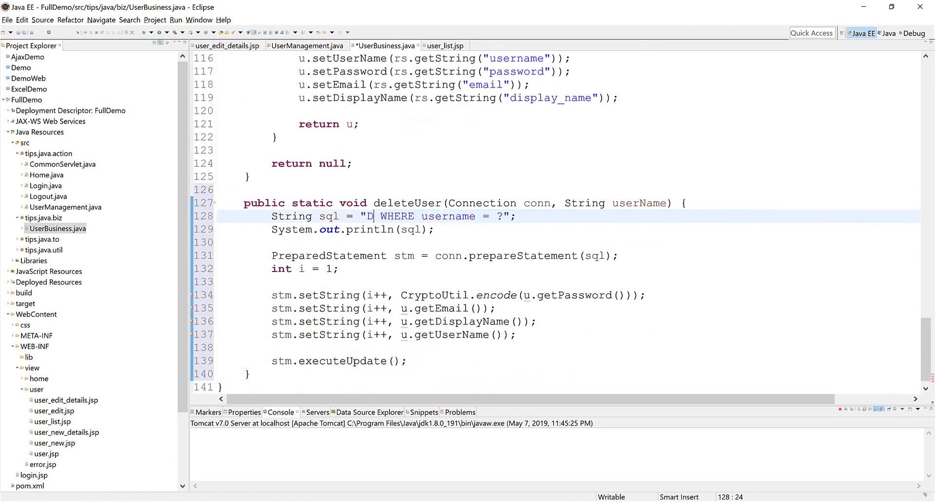
type("ELETE FROM user")
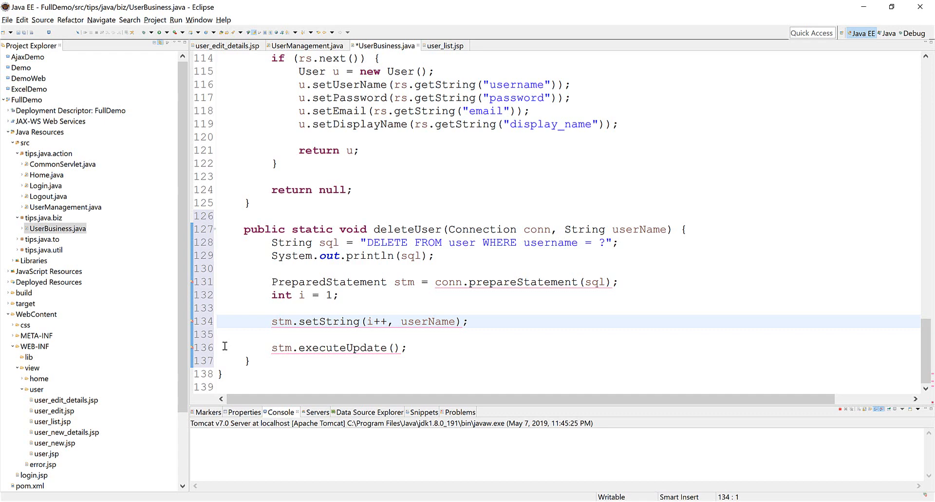
double_click(332, 348)
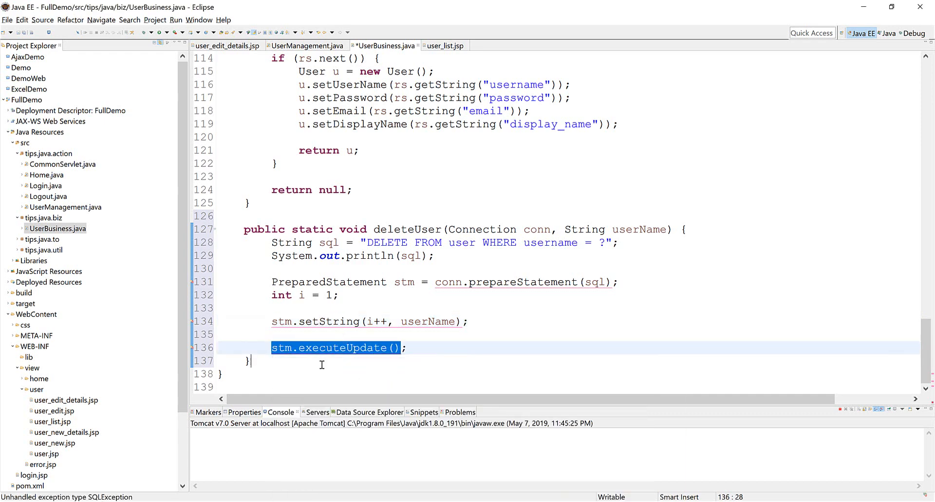
left_click(441, 46)
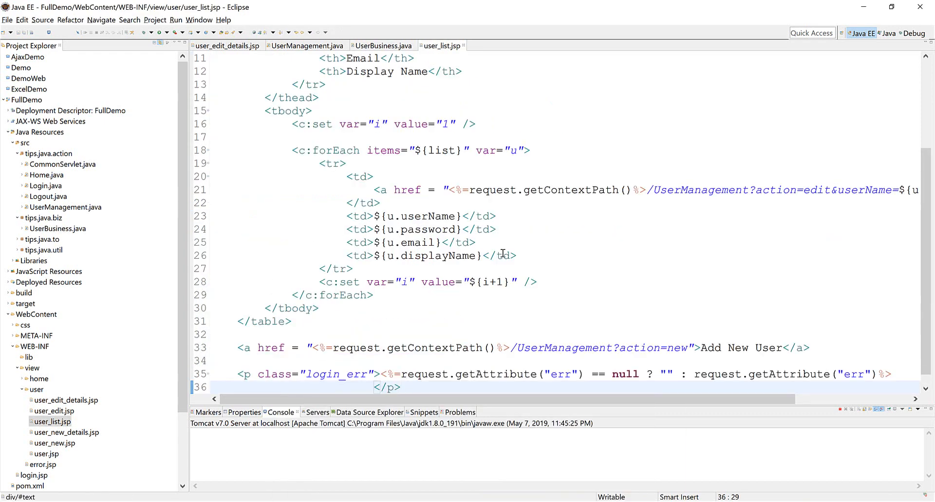
Log in as admin, press Delete on user a's edit page, and inspect the console error.
left_click(154, 20)
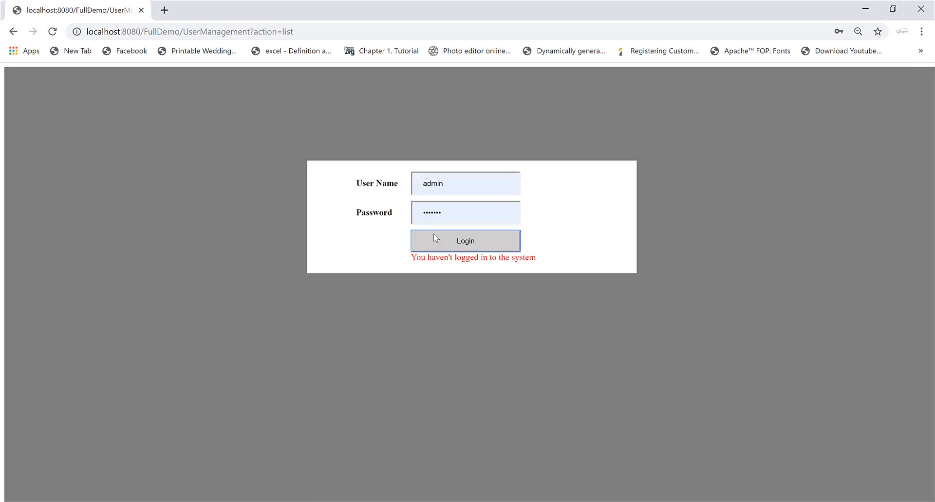
left_click(465, 241)
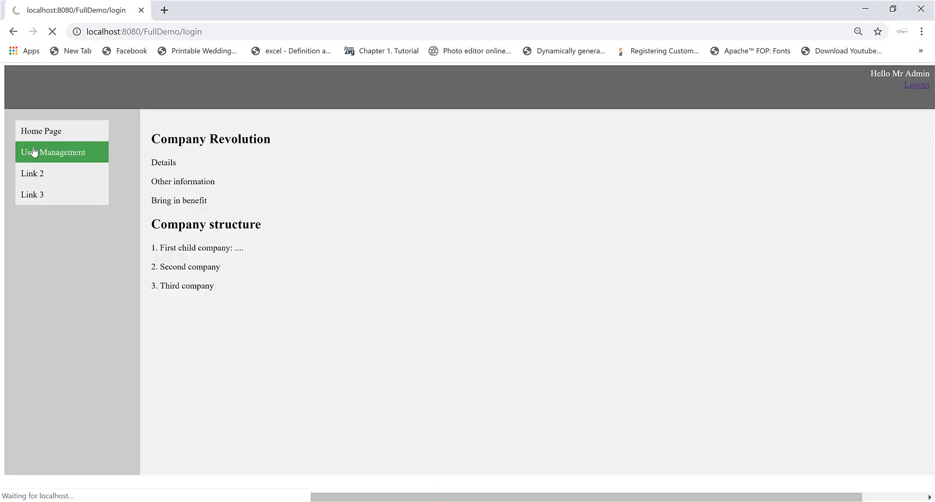
left_click(53, 151)
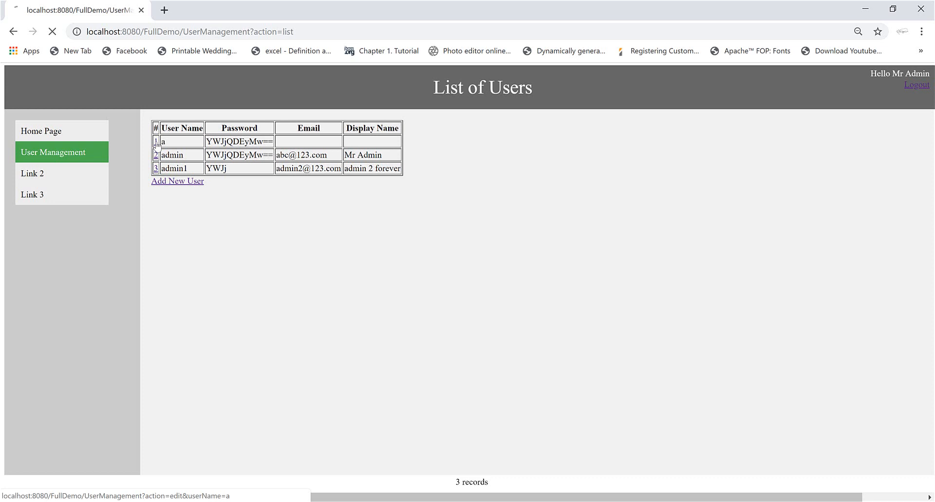
left_click(156, 142)
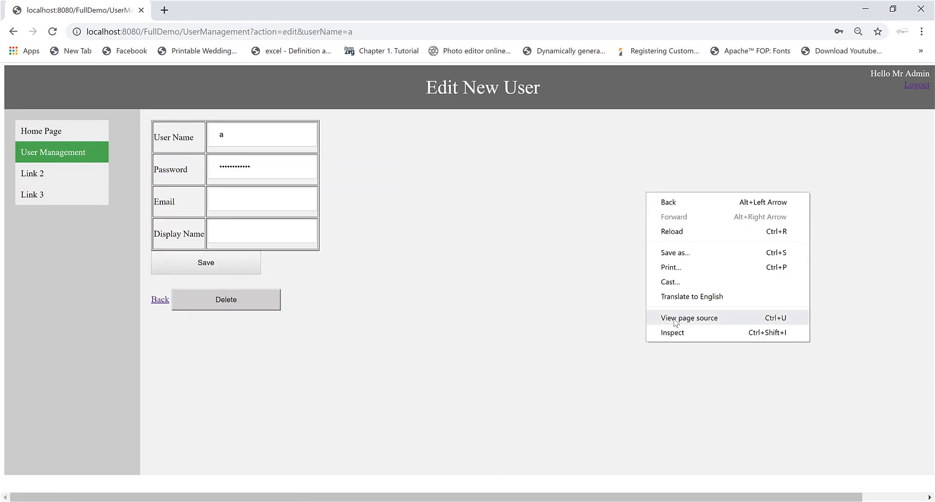
left_click(672, 333)
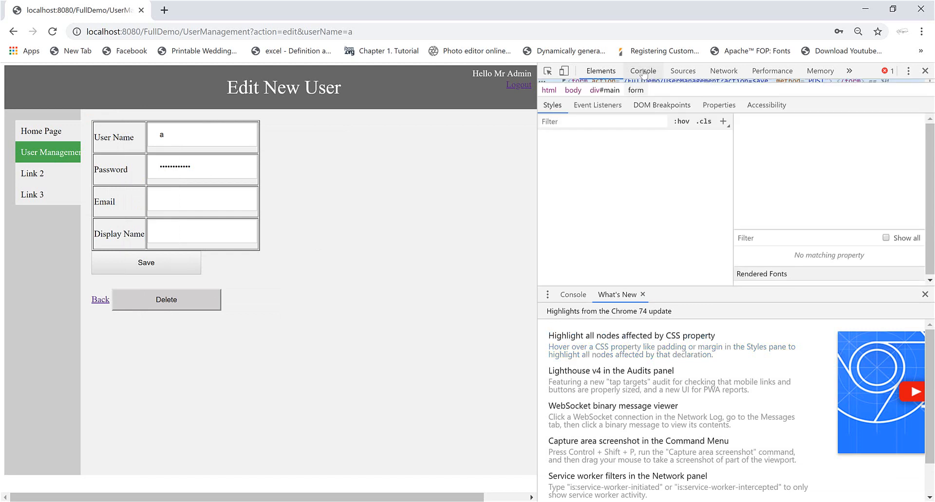
left_click(642, 71)
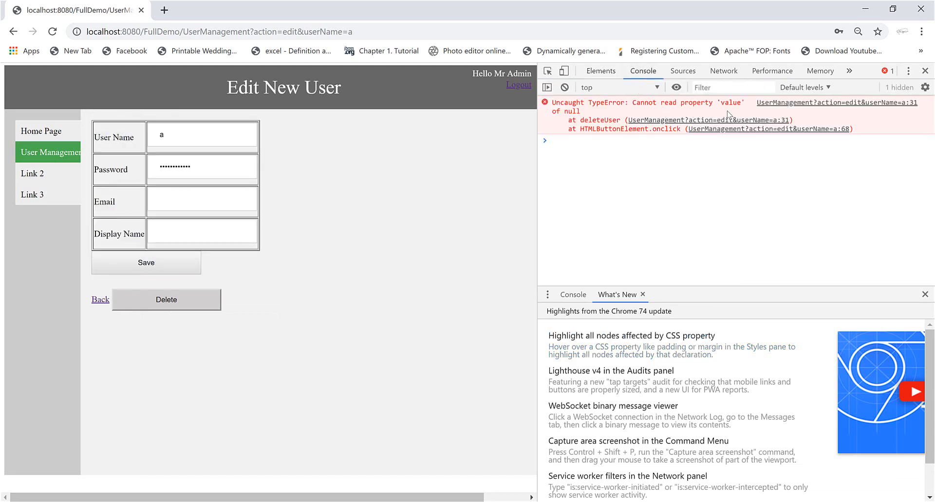
mouse_move(925, 70)
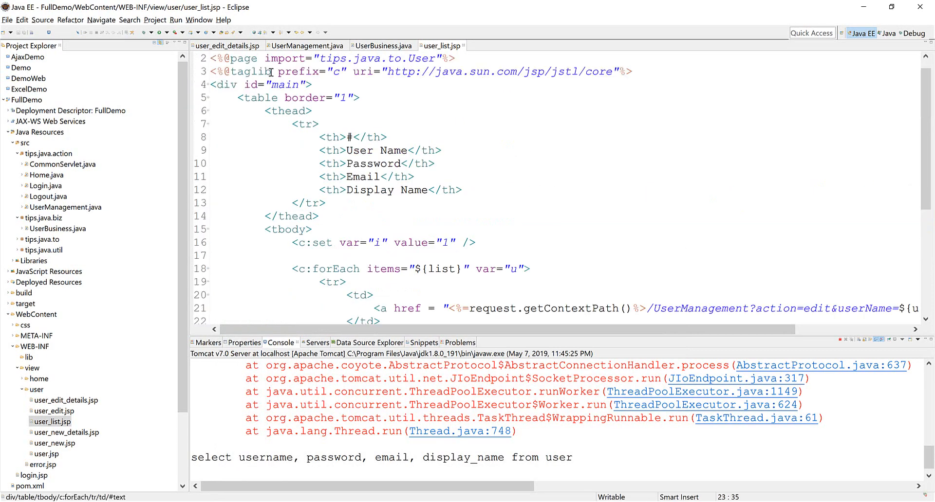
Add id = "userName" to the user name input in user_edit_details.jsp.
left_click(227, 46)
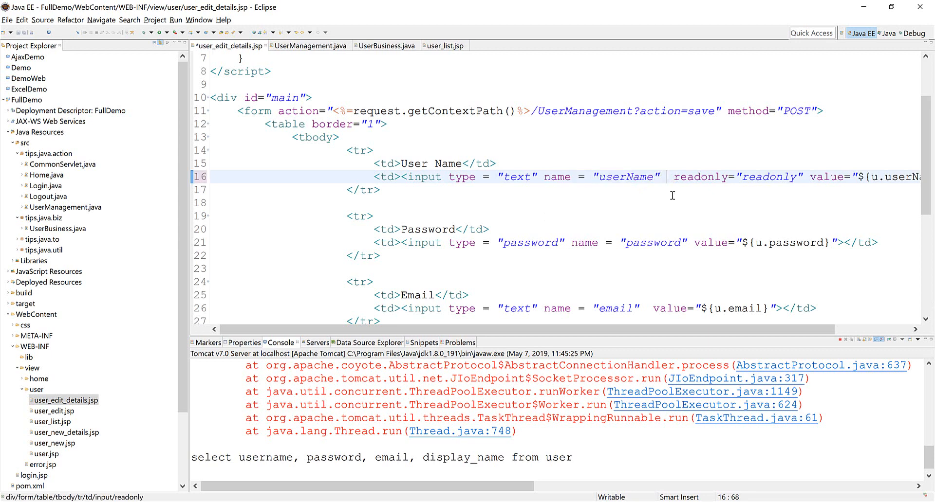
type("id = \"userName\"")
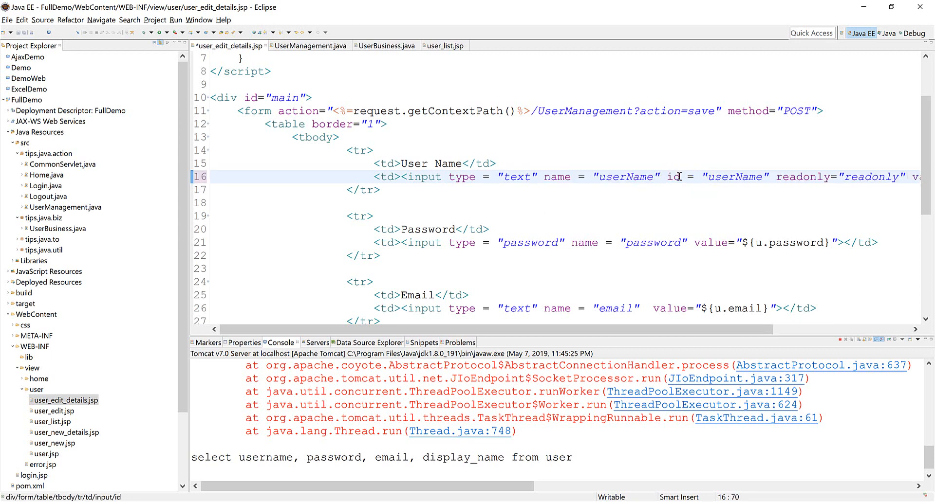
scroll("up", 3)
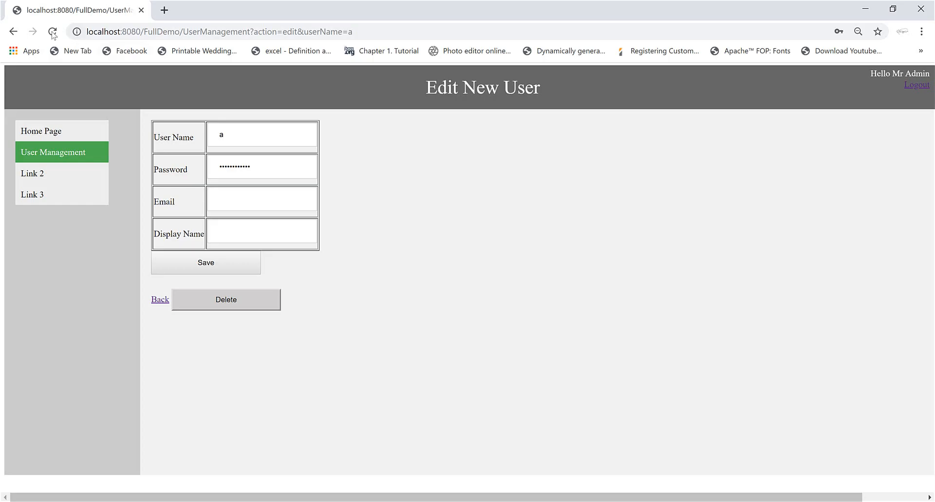
Press Delete on user a's edit page and confirm with OK.
left_click(225, 300)
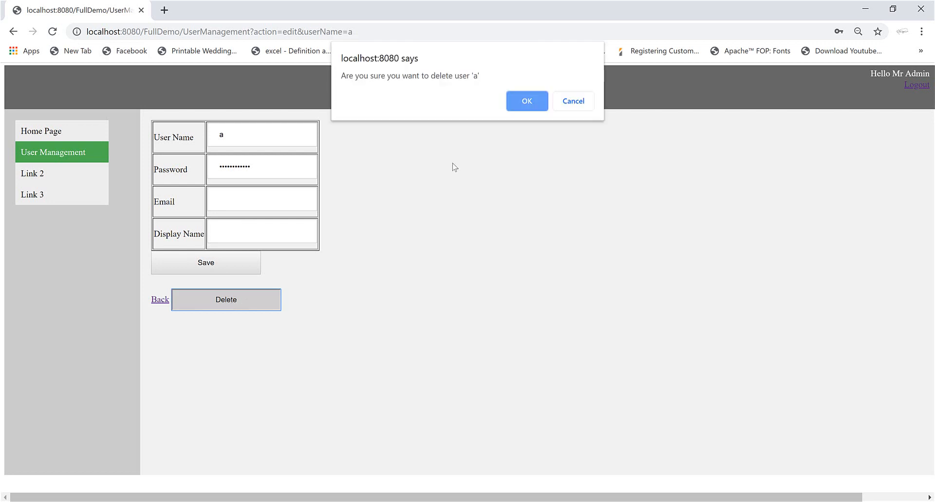
left_click(526, 101)
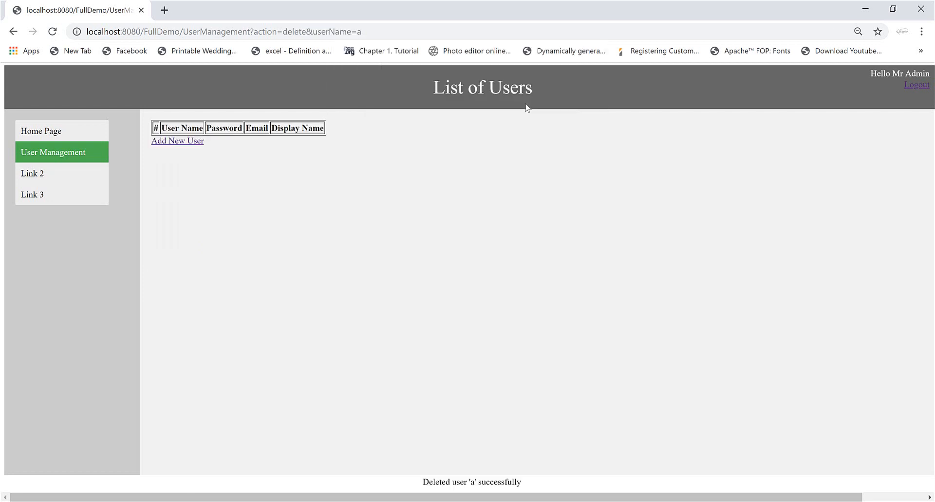
mouse_move(495, 483)
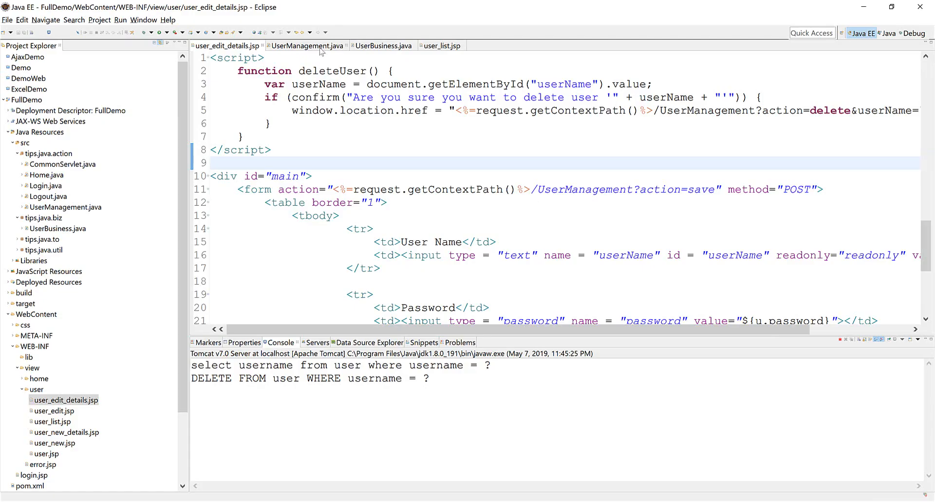
Forward the delete branch to /UserManagement?action=list, then clean and rebuild the project.
left_click(440, 45)
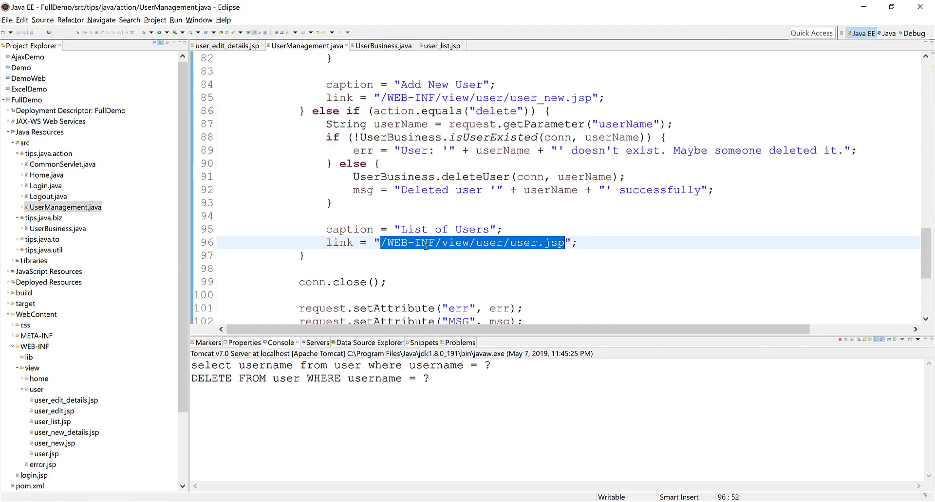
type("/UserManagement?action=list\";")
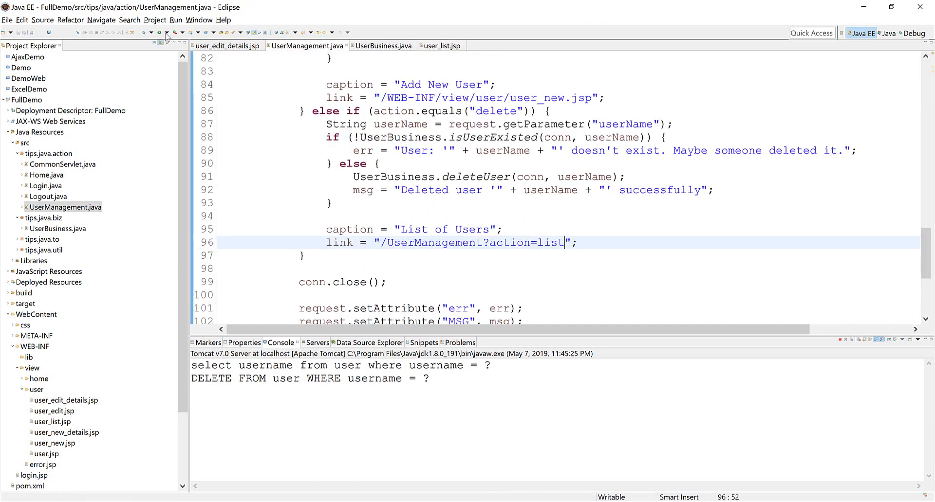
left_click(155, 19)
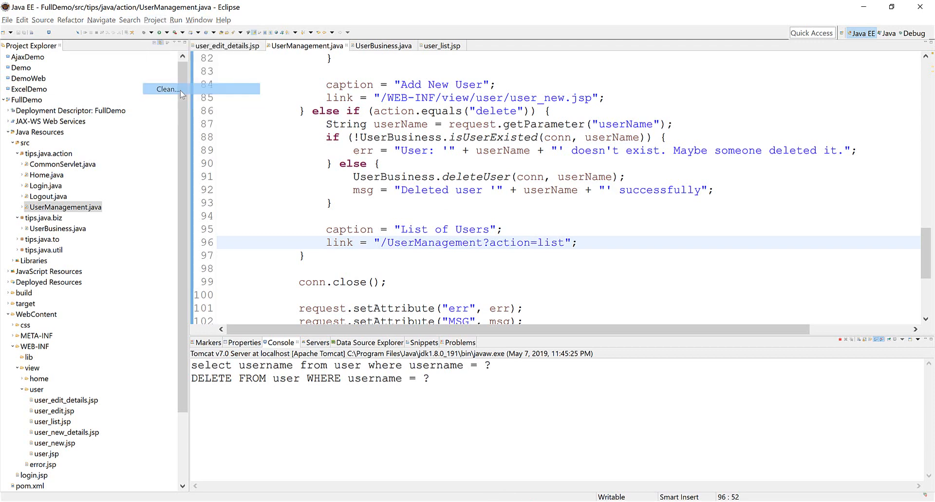
left_click(168, 88)
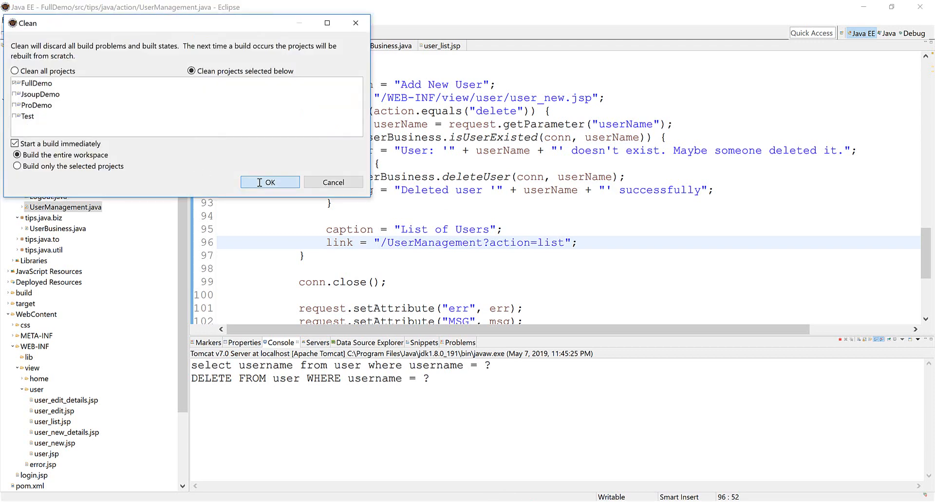
left_click(269, 182)
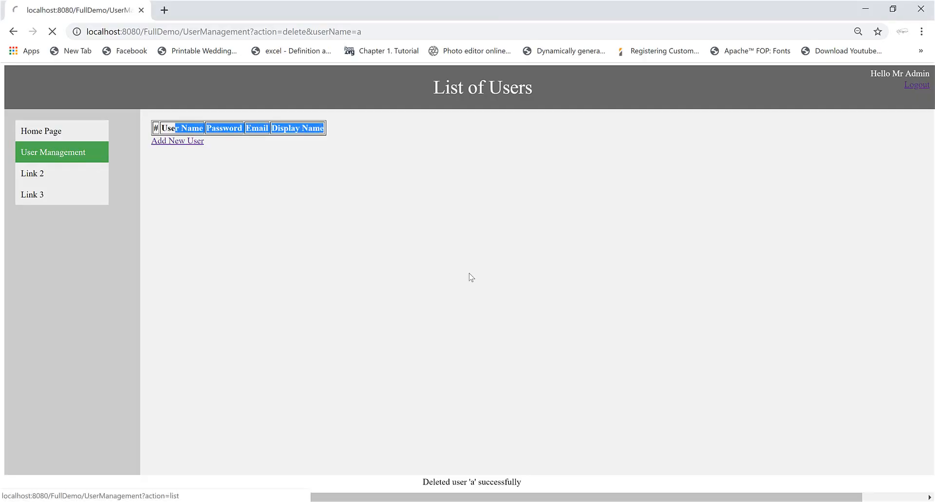
Go from the home page to the List of Users, backing out of the add-user form.
left_click(41, 131)
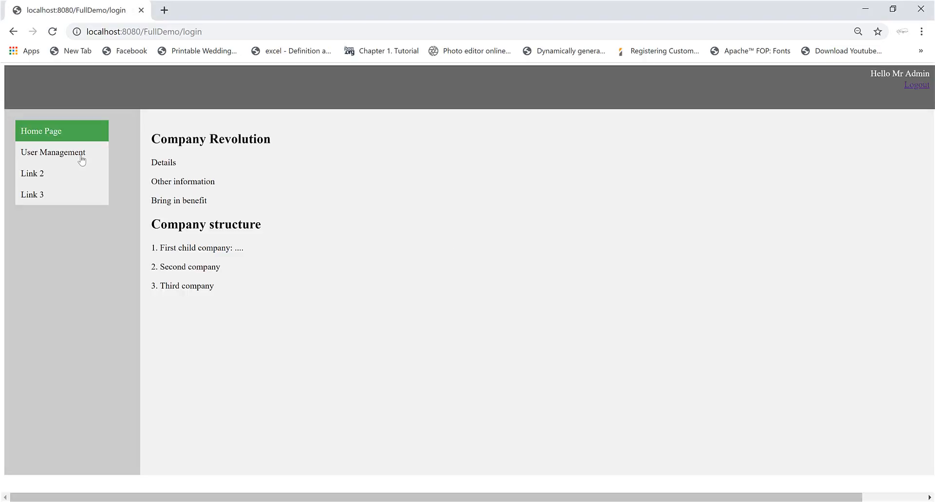
left_click(52, 153)
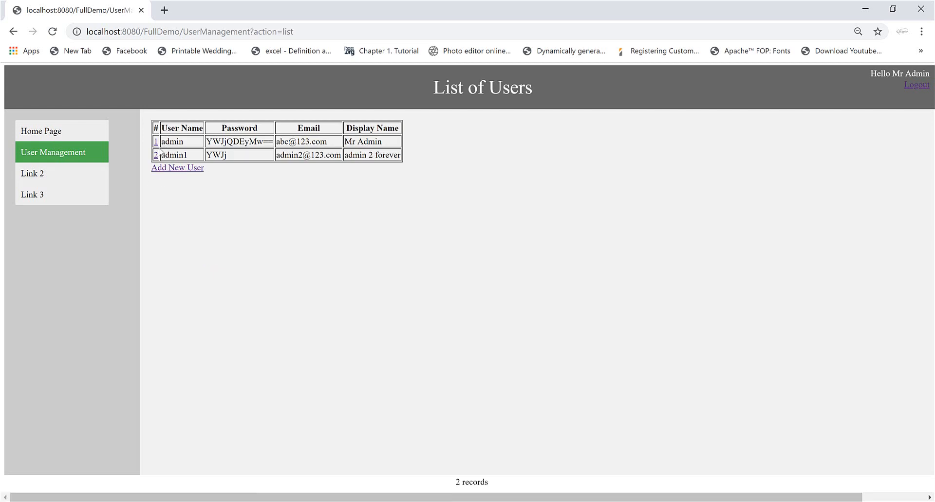
left_click(177, 168)
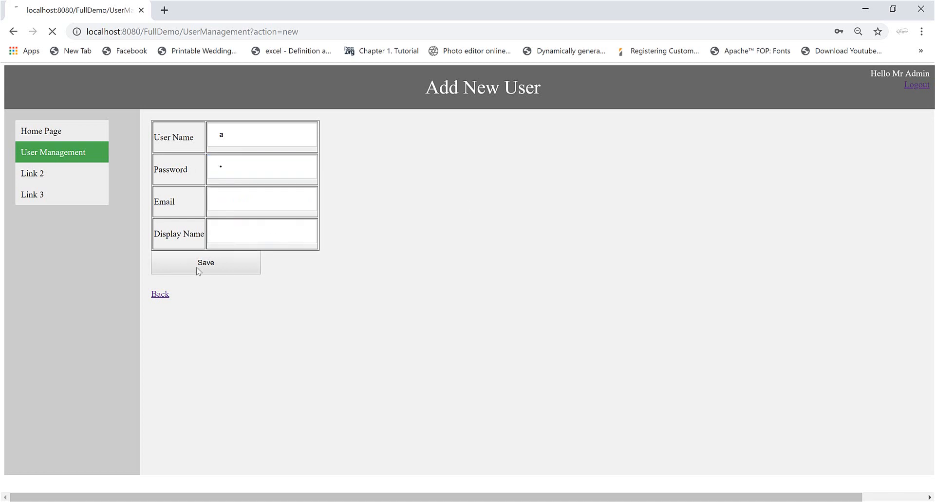
left_click(205, 262)
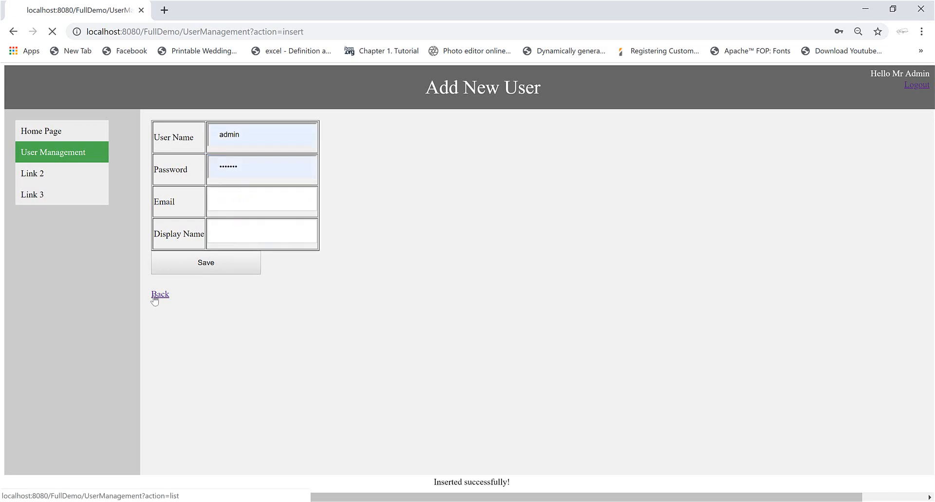
Delete user a, leaving two records, then save user a again as a new user.
left_click(160, 294)
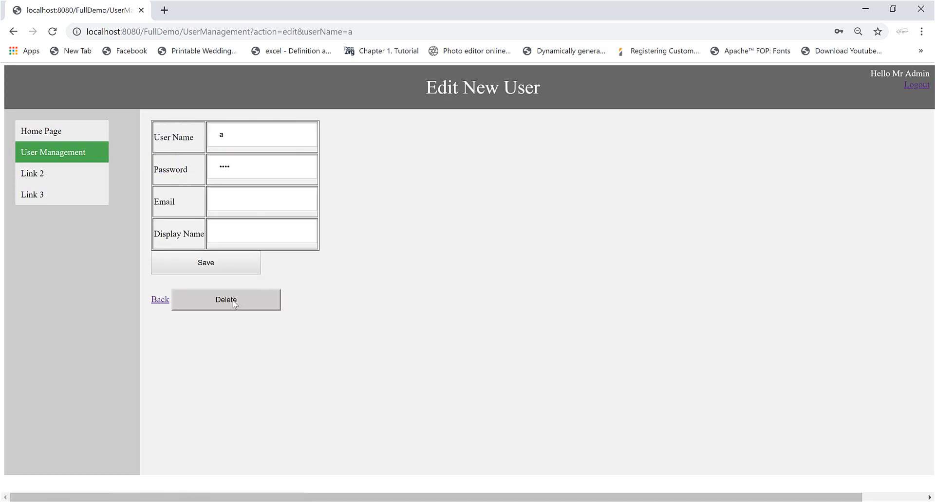
left_click(225, 300)
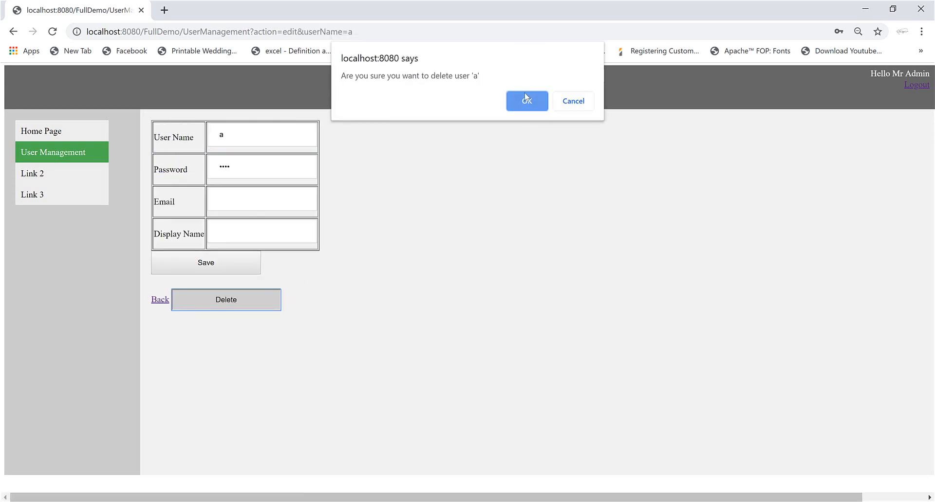
left_click(526, 101)
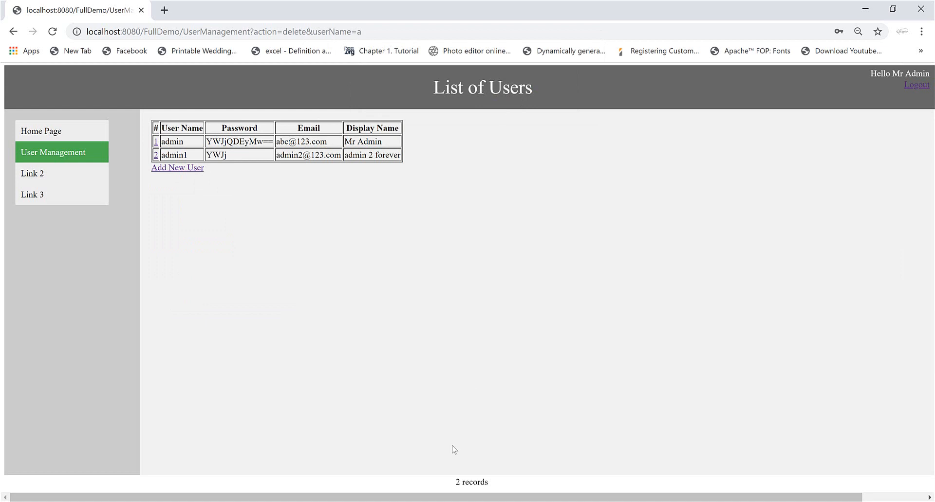
double_click(471, 483)
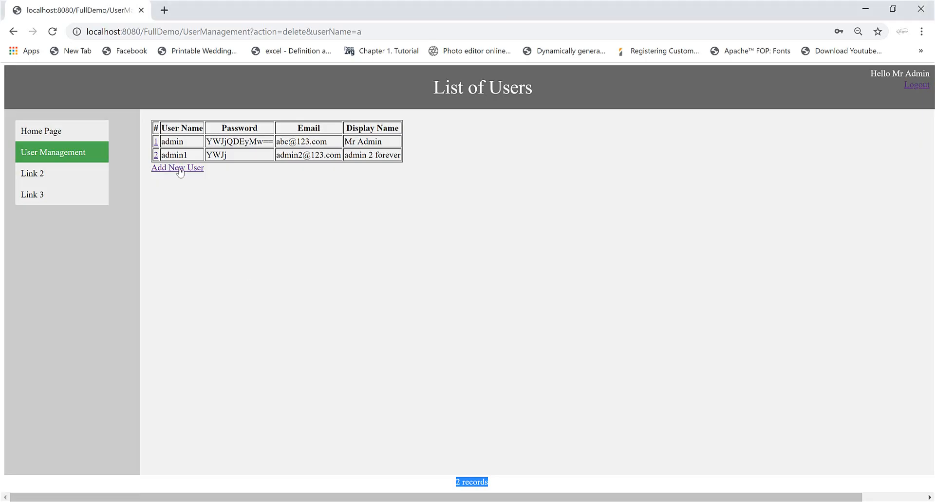
left_click(177, 167)
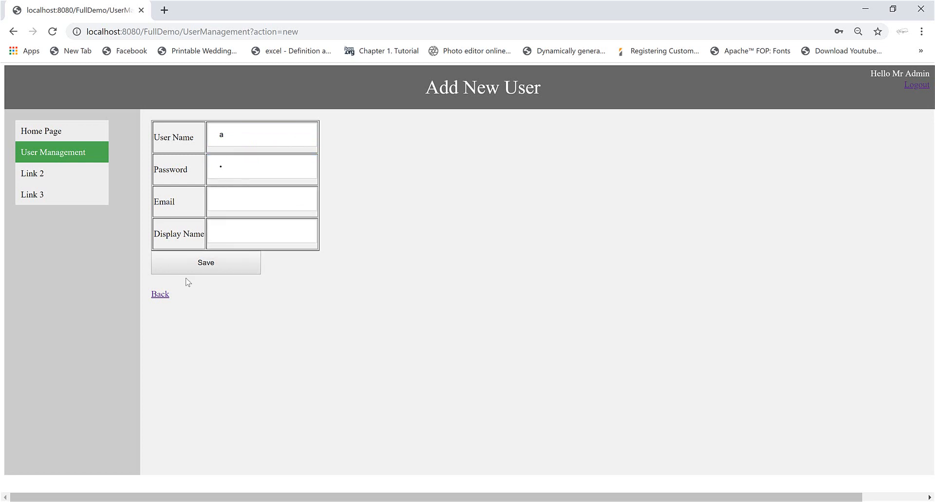
left_click(205, 262)
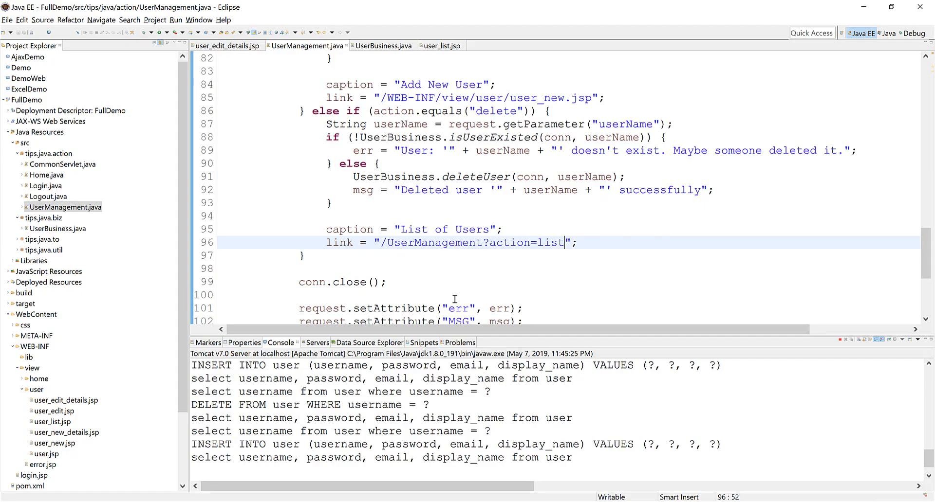
In the list branch, declare String otherMsg = (String) request.getAttribute("MSG").
double_click(363, 190)
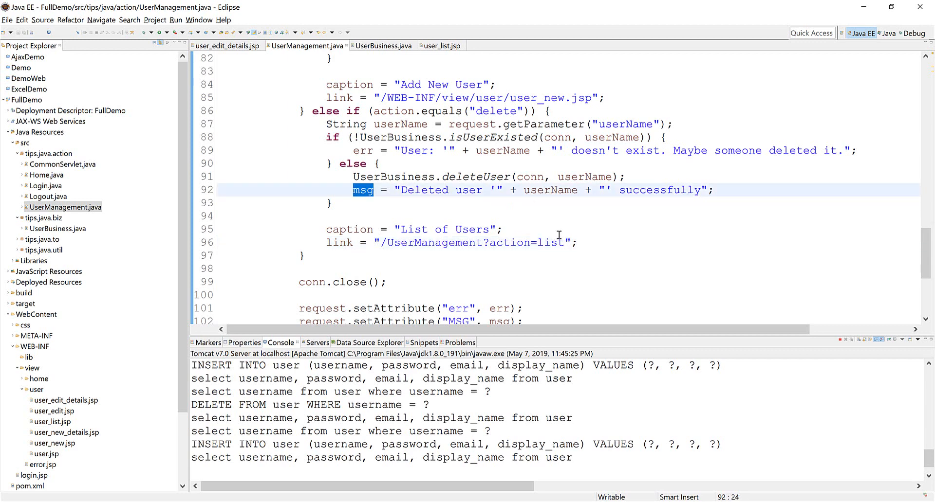
scroll("up", 3)
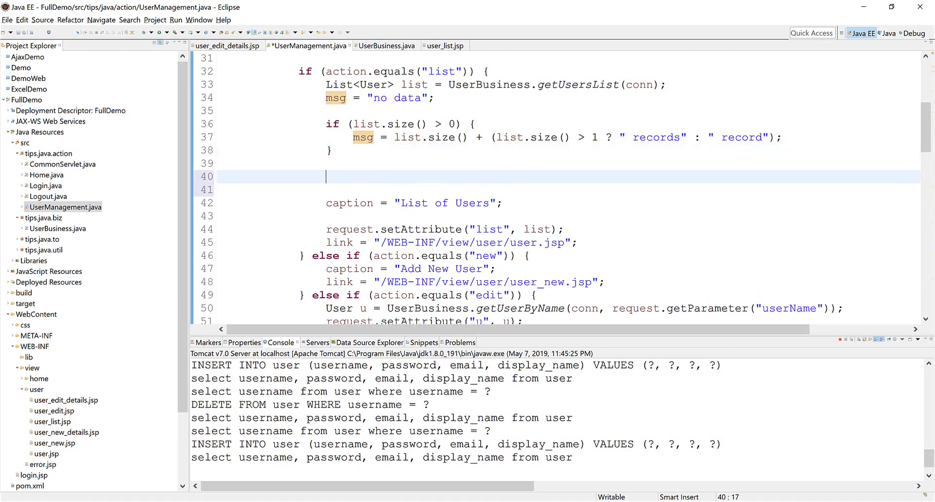
type("Strrequest.getAttribute(\"list\"")
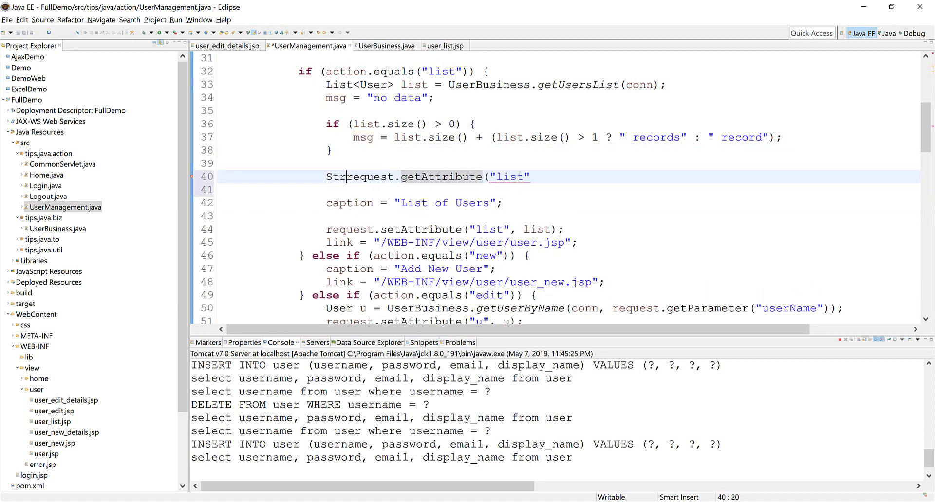
type("ing otherMsg =")
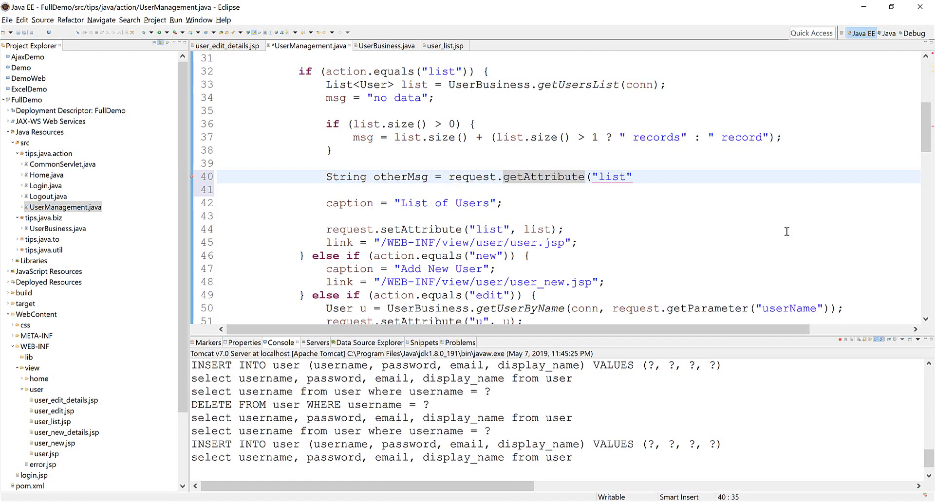
double_click(611, 177)
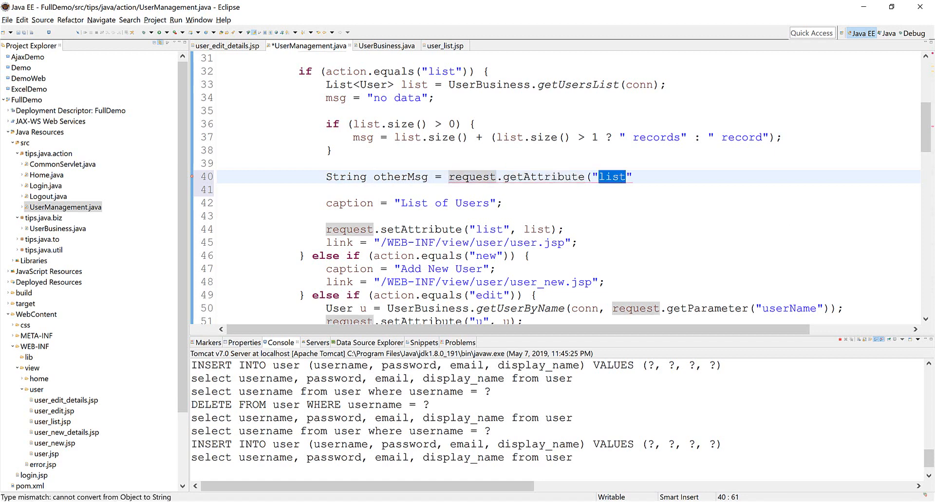
type("MSG")
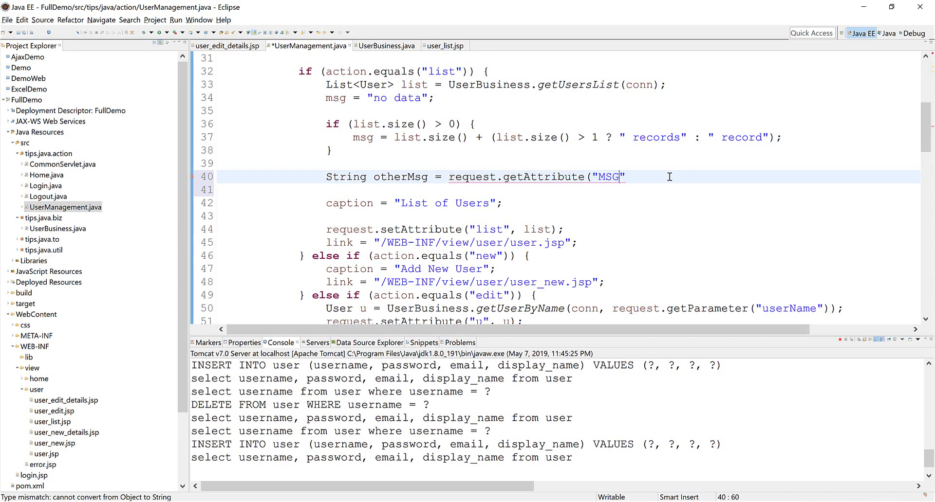
type(");")
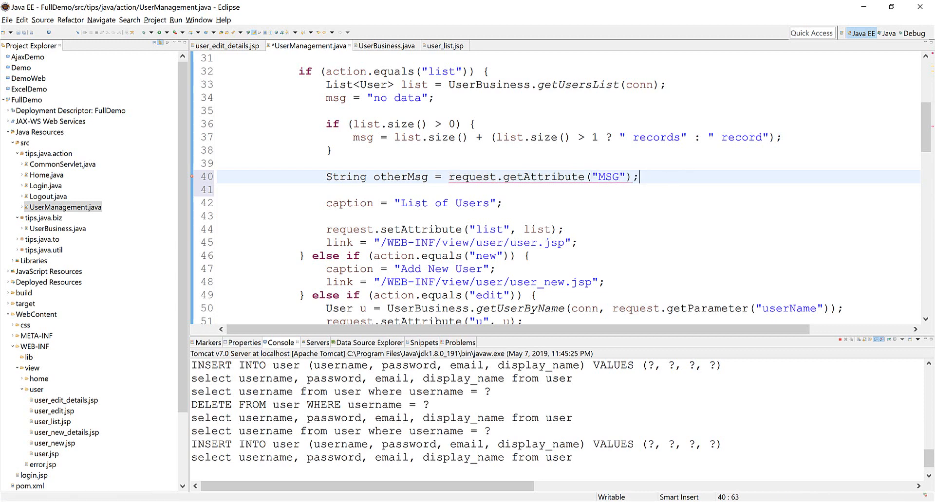
left_click(449, 177)
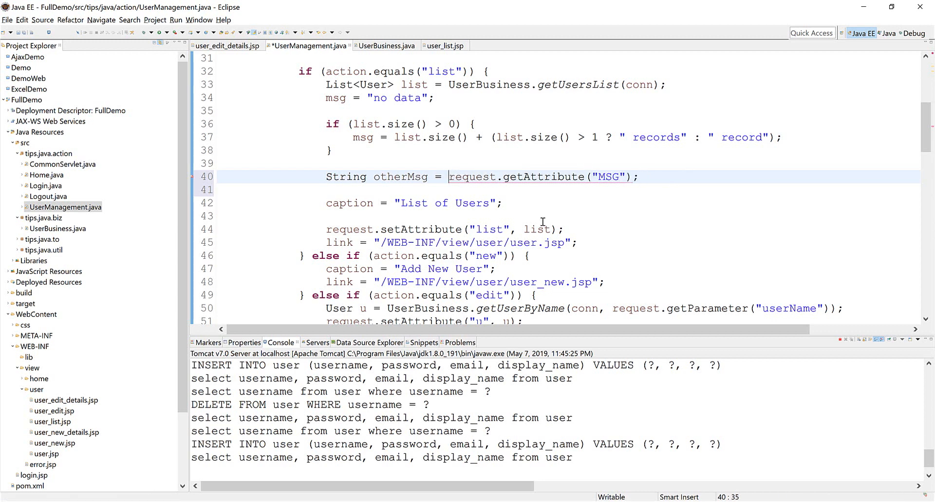
type("(String)")
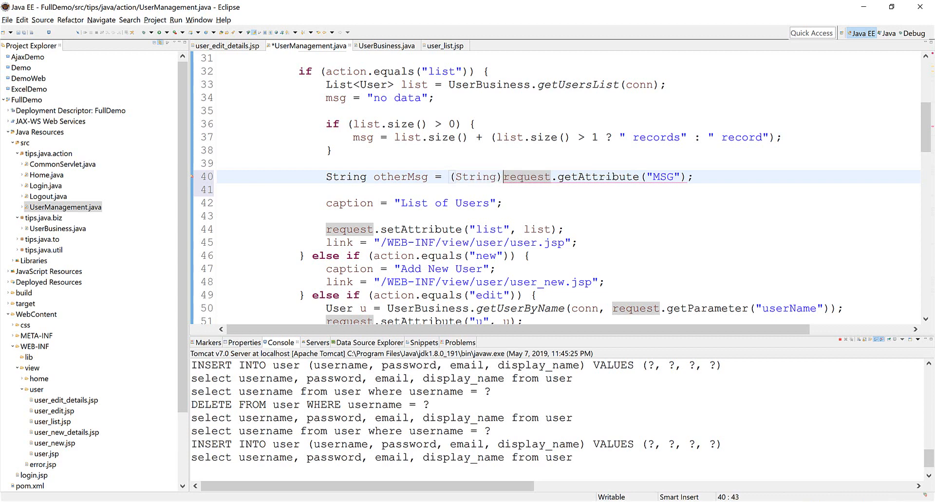
left_click(469, 177)
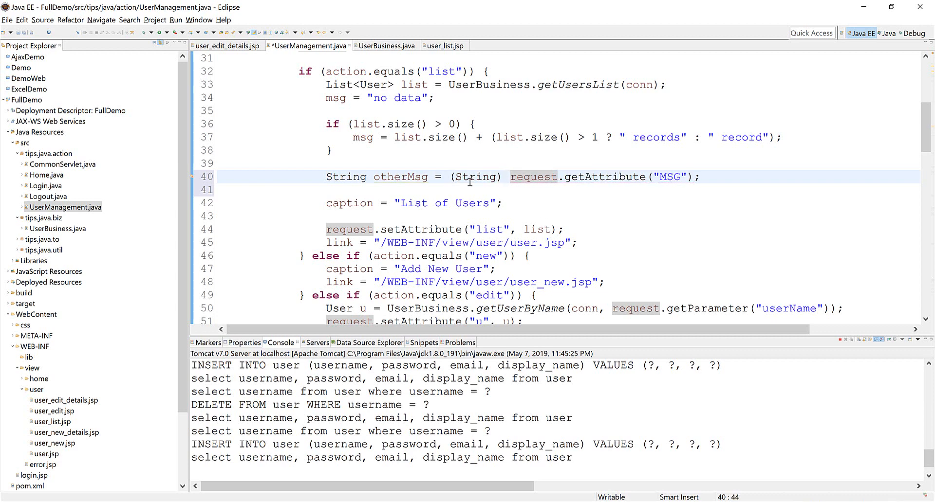
double_click(400, 178)
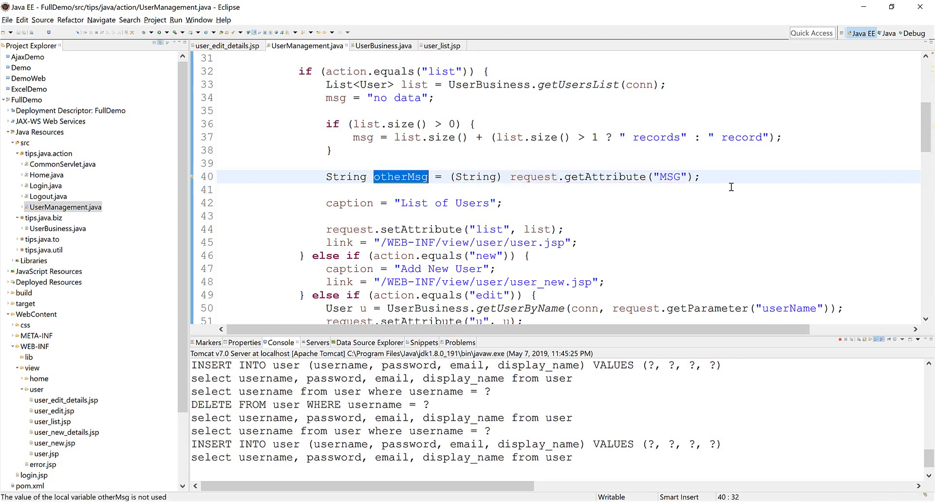
Set msg = otherMsg + " - " + msg, then clean and rebuild the project.
key("Return")
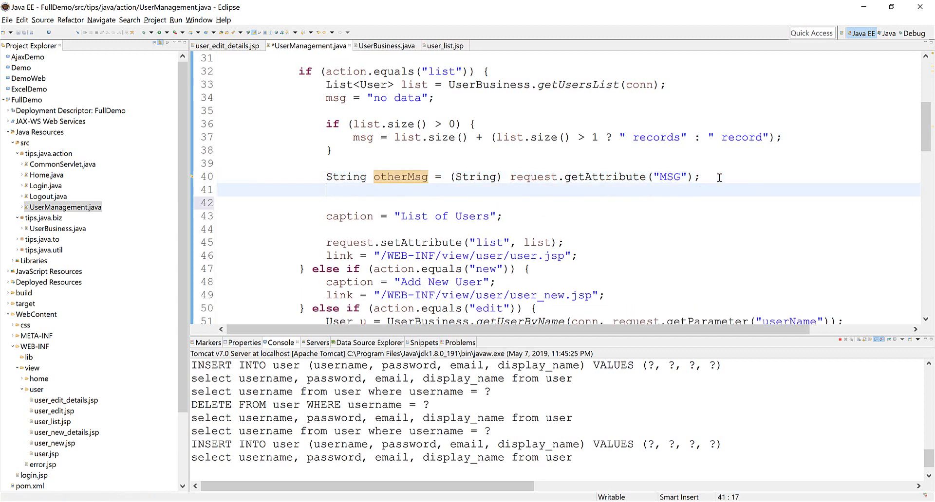
type("msg = otherMsg +")
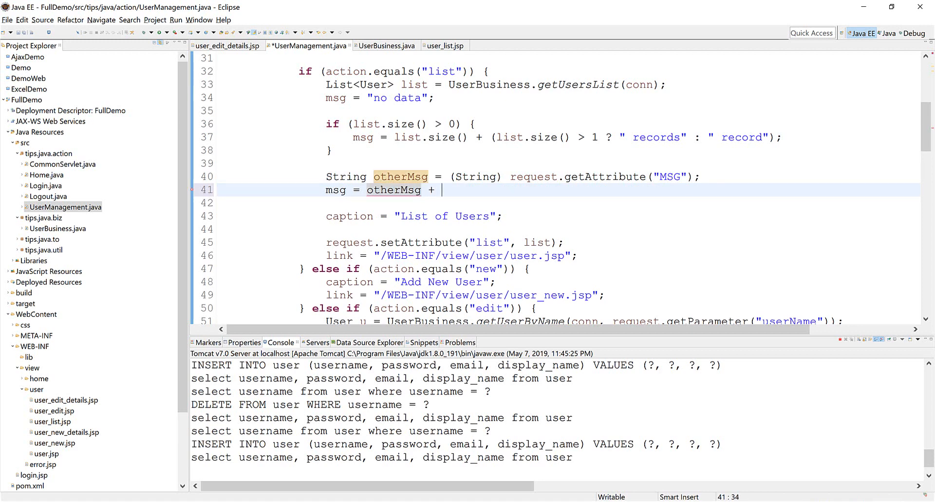
type("\"\"")
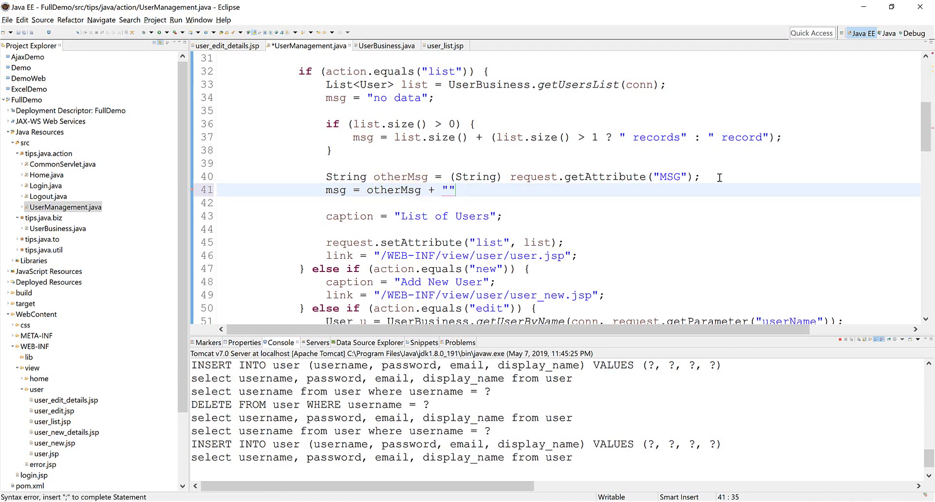
type("-")
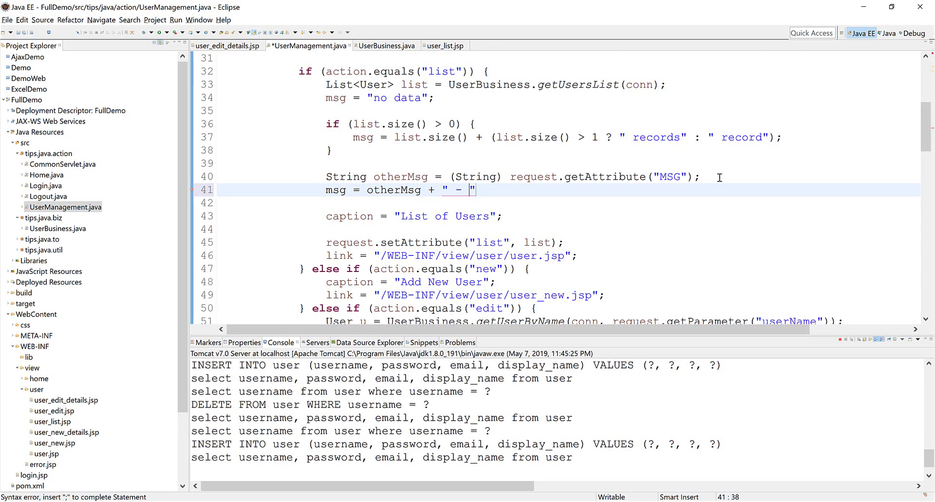
type("+")
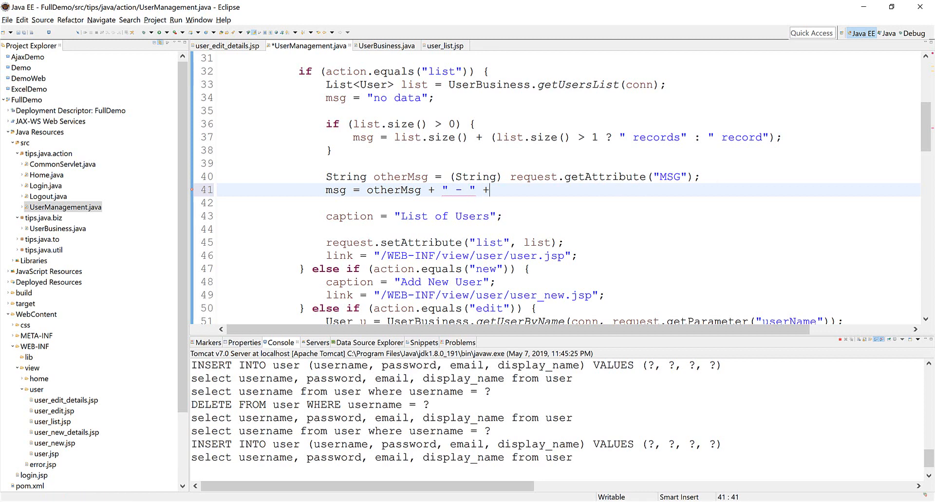
type("msg;")
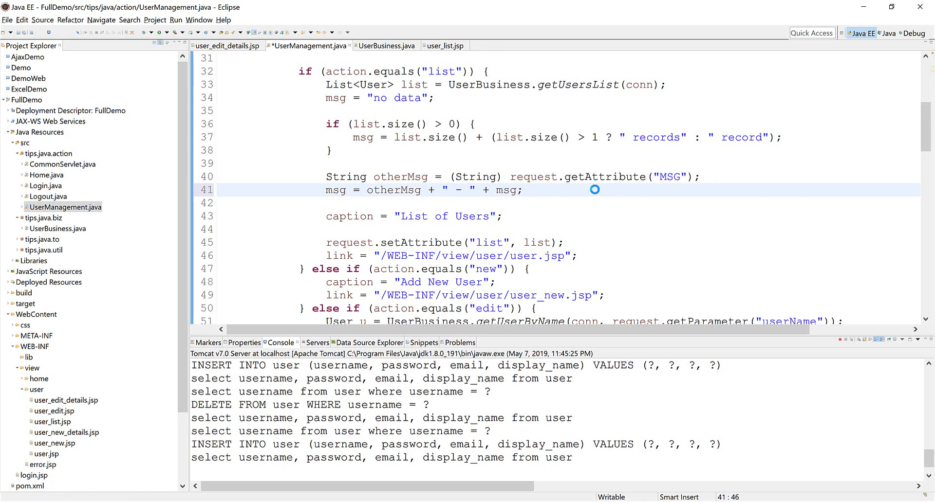
left_click(154, 19)
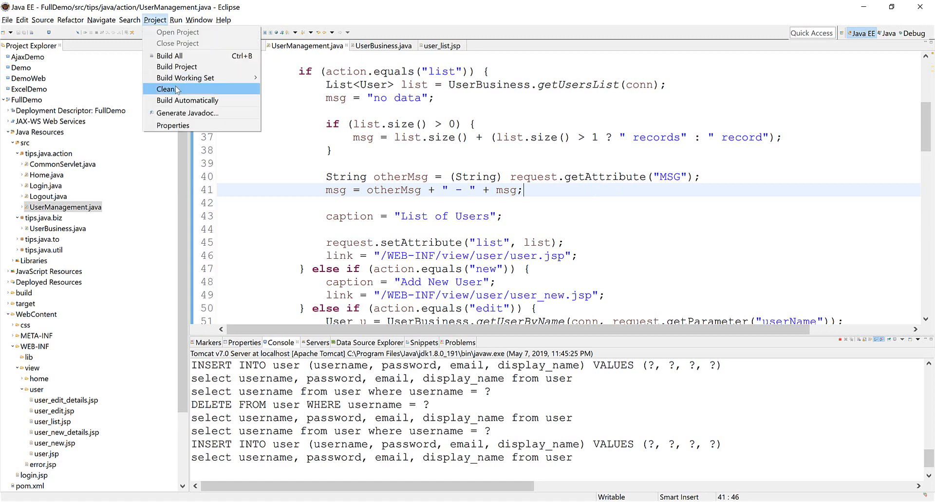
left_click(165, 89)
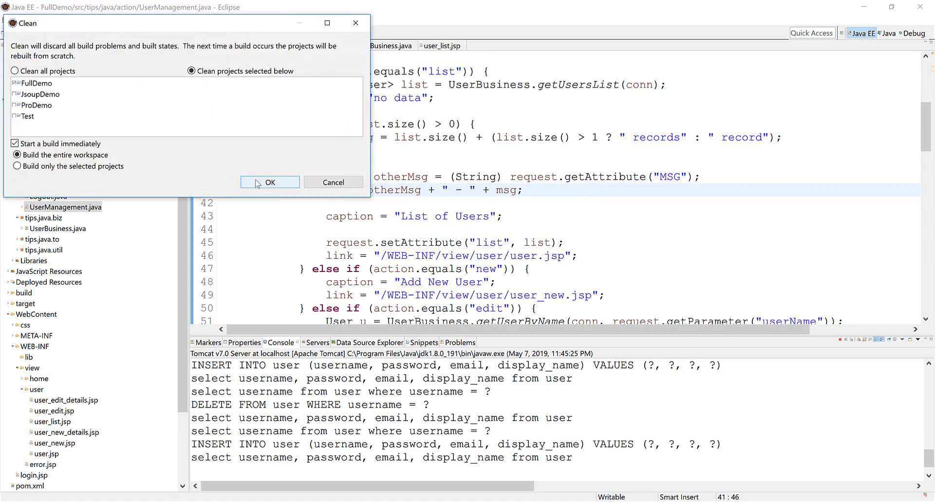
left_click(269, 183)
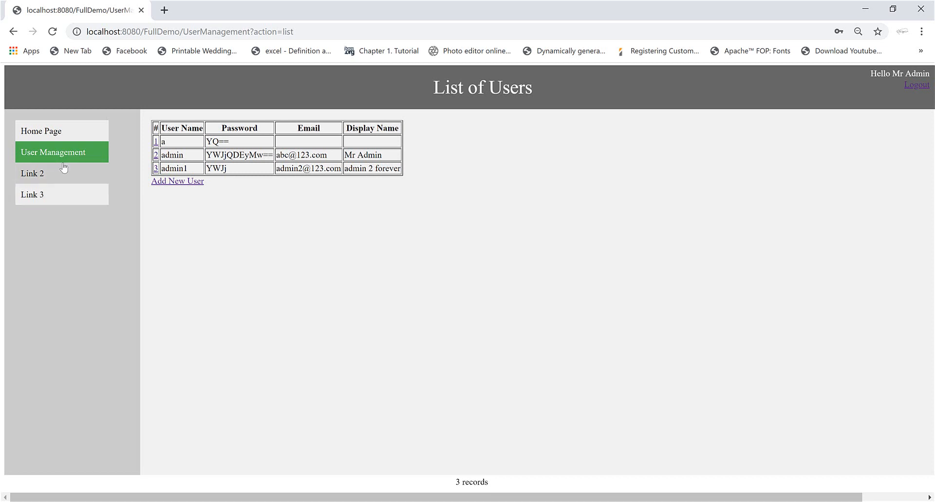
Log in as admin, open the user list, and delete user a.
left_click(917, 84)
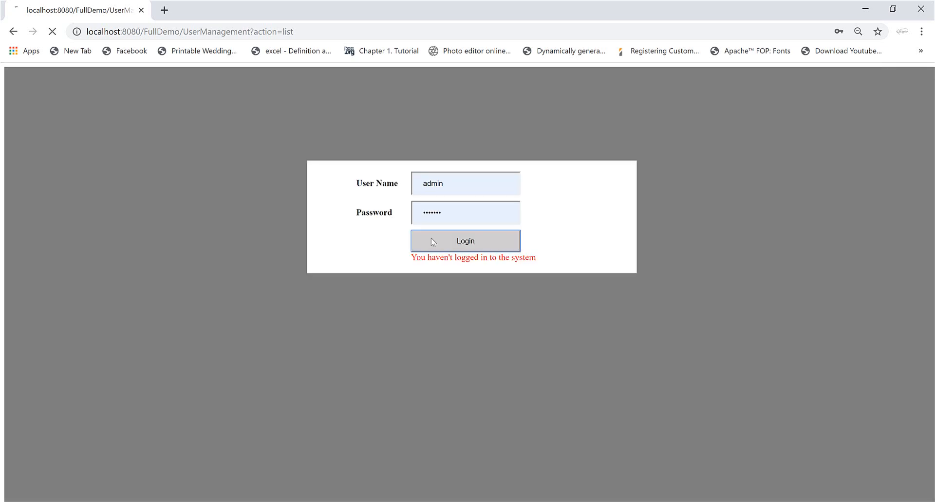
left_click(465, 241)
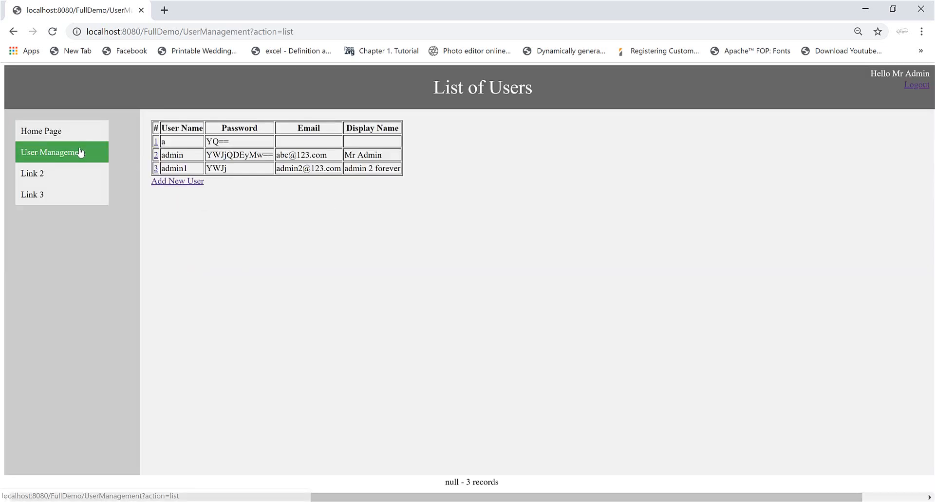
left_click(156, 141)
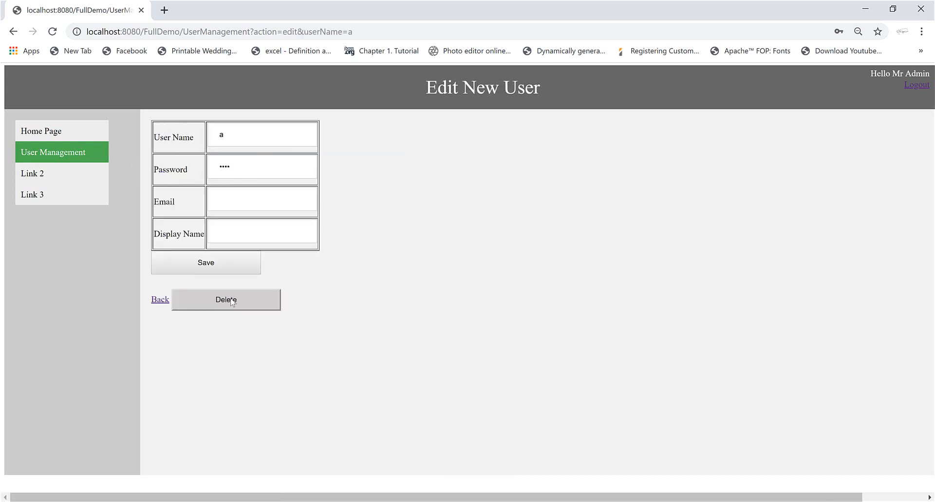
left_click(226, 300)
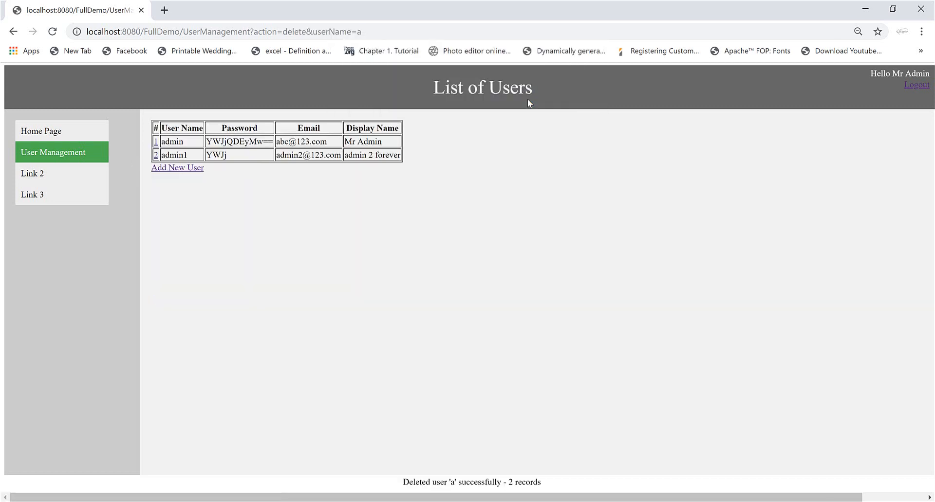
mouse_move(465, 482)
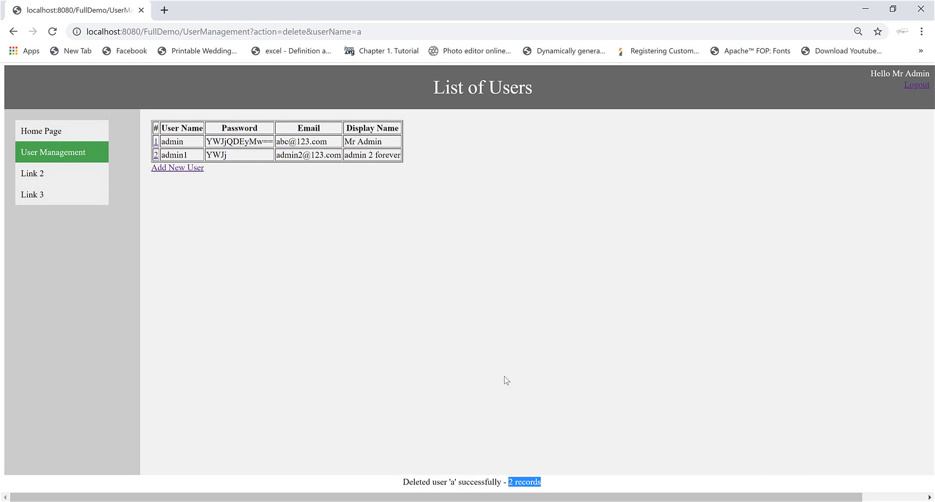
mouse_move(178, 168)
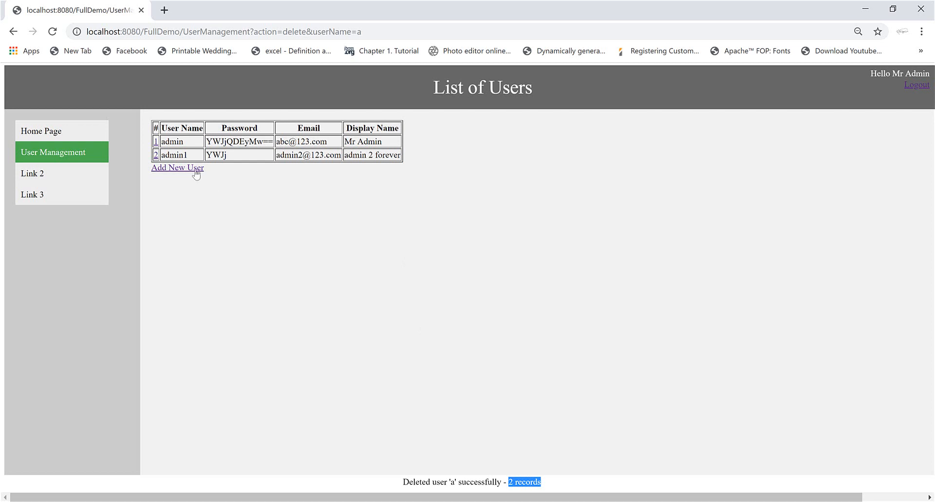
Re-add user a with a user name and password, then delete user a and confirm.
left_click(177, 167)
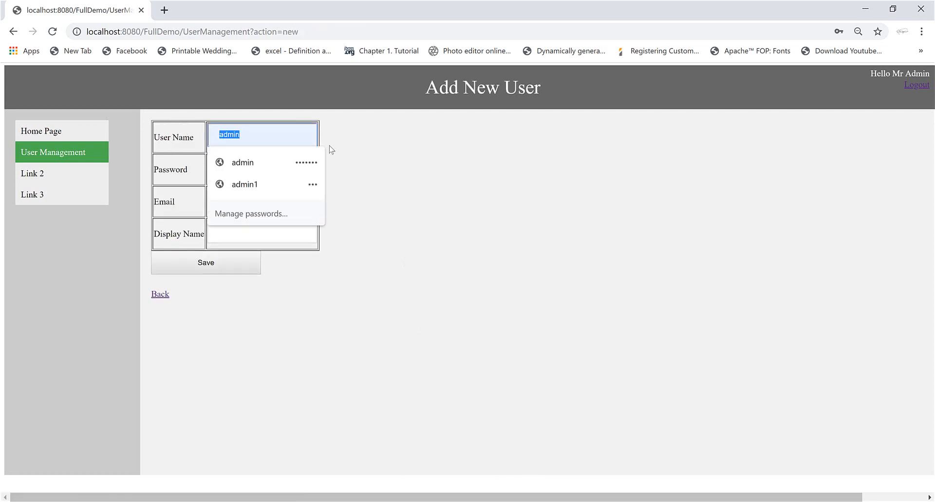
left_click(242, 162)
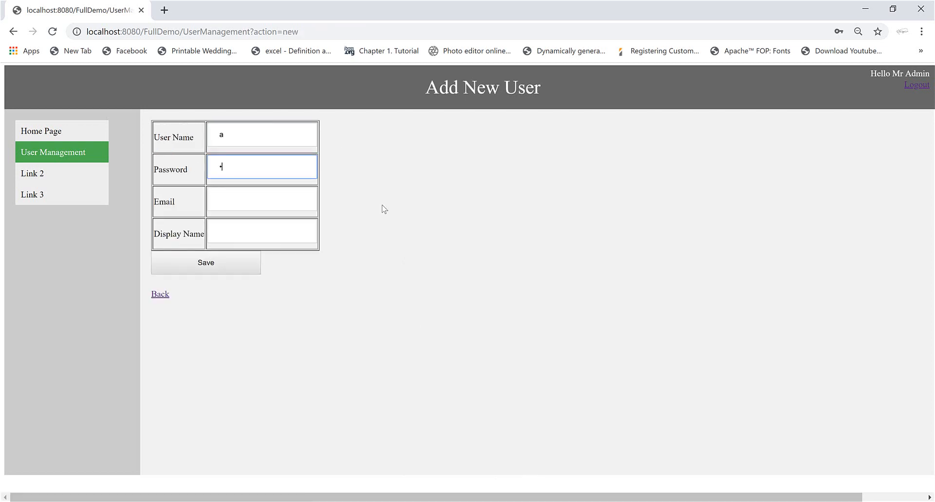
left_click(205, 262)
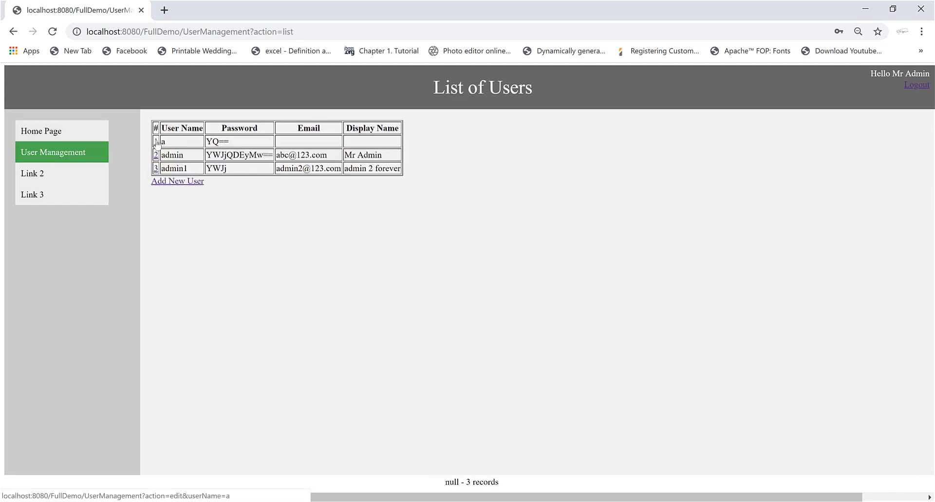
left_click(163, 142)
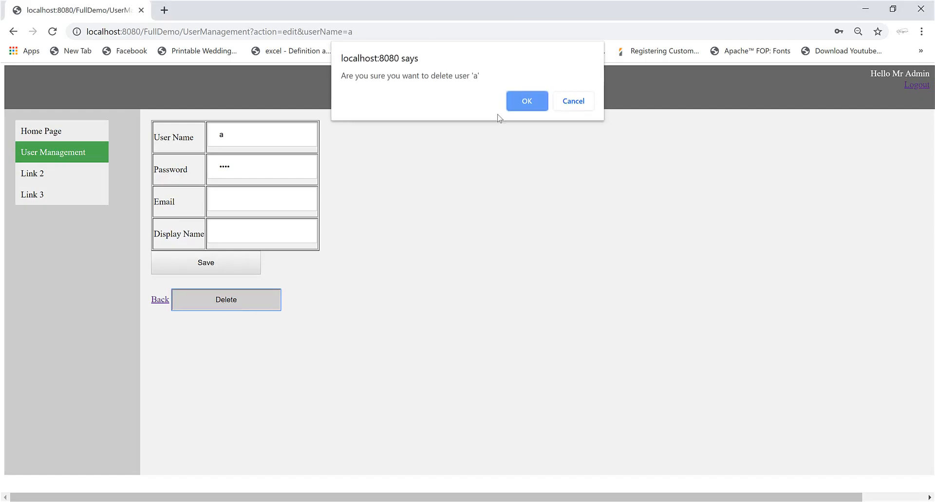
left_click(526, 101)
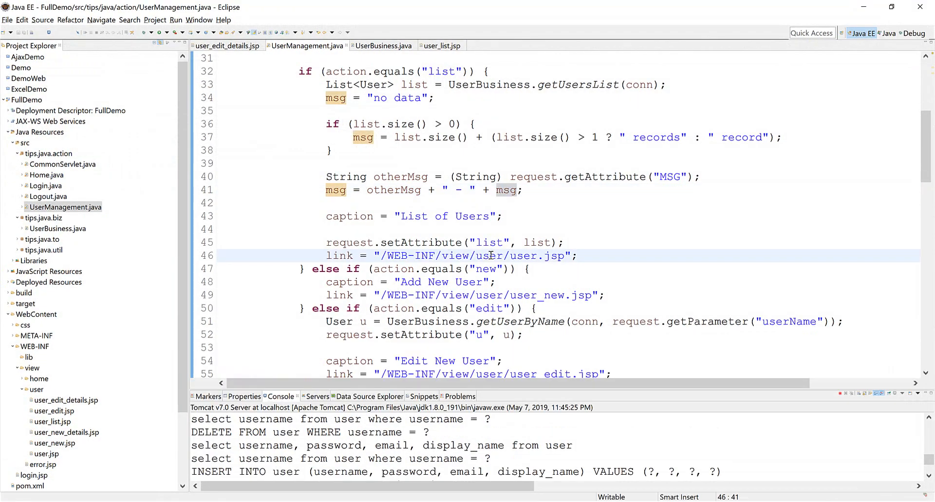
Add err = (String) request.getAttribute("err") to the list branch.
scroll("up", 3)
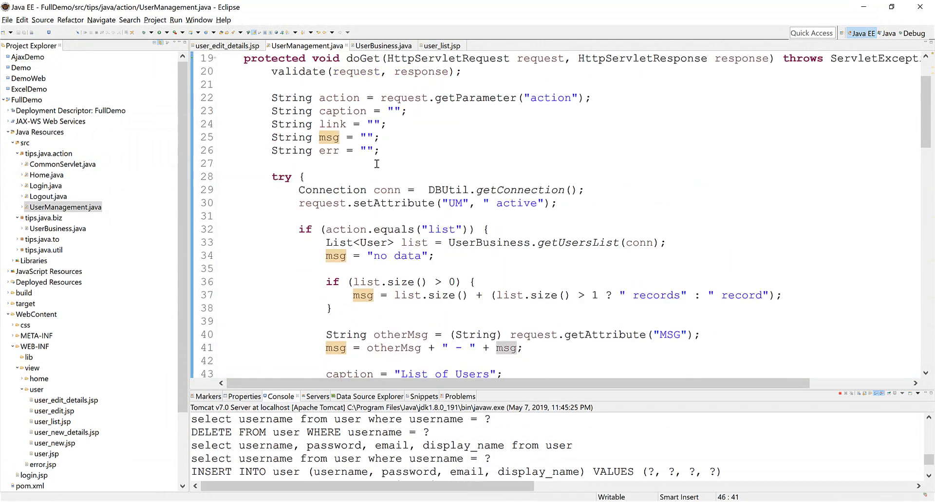
double_click(329, 150)
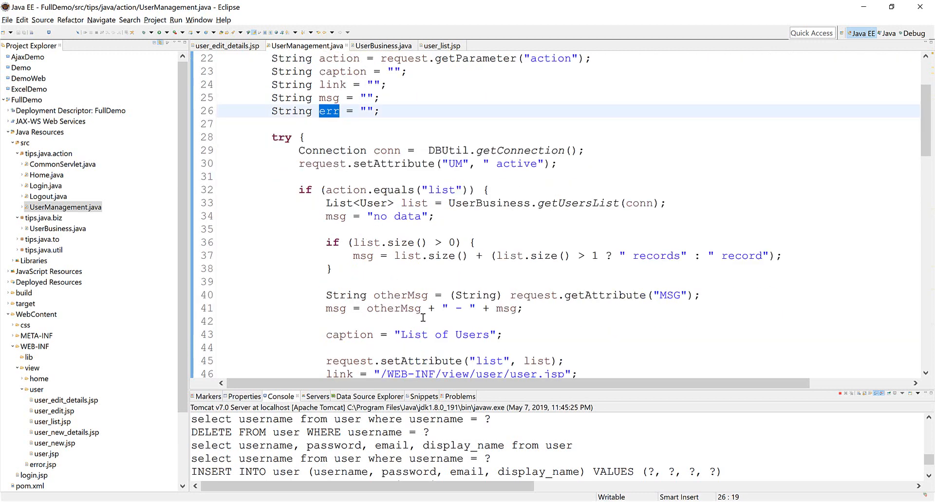
scroll("down", 3)
type("err request.getAttribute(\"err\");")
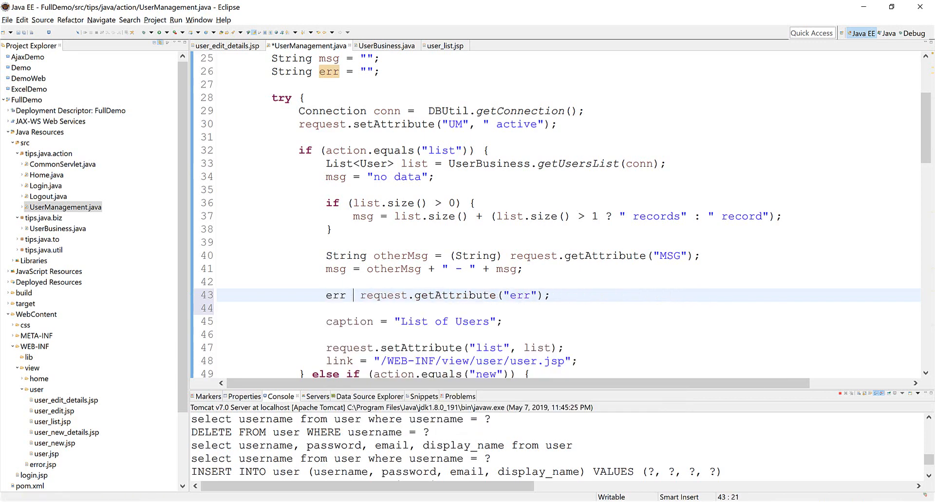
type("= (")
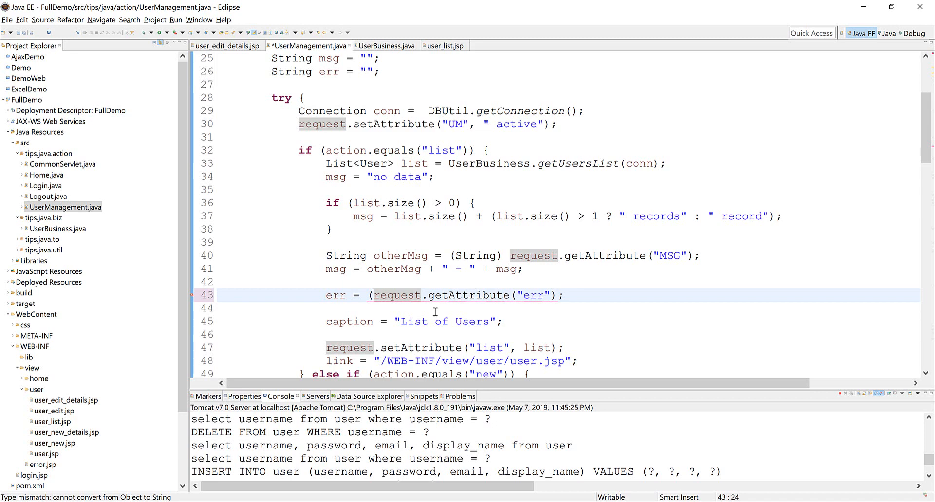
type("(String)")
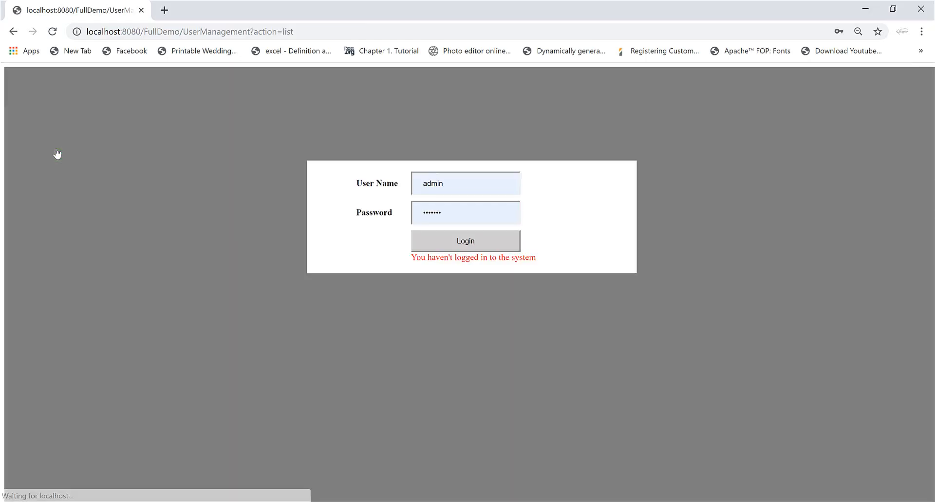
Log in as admin again, open the user list, and save user a as a new user.
left_click(465, 241)
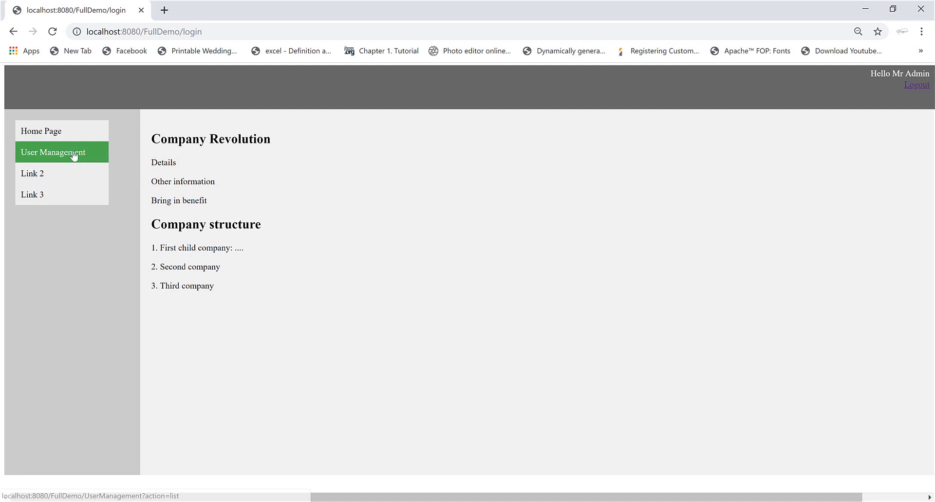
left_click(53, 152)
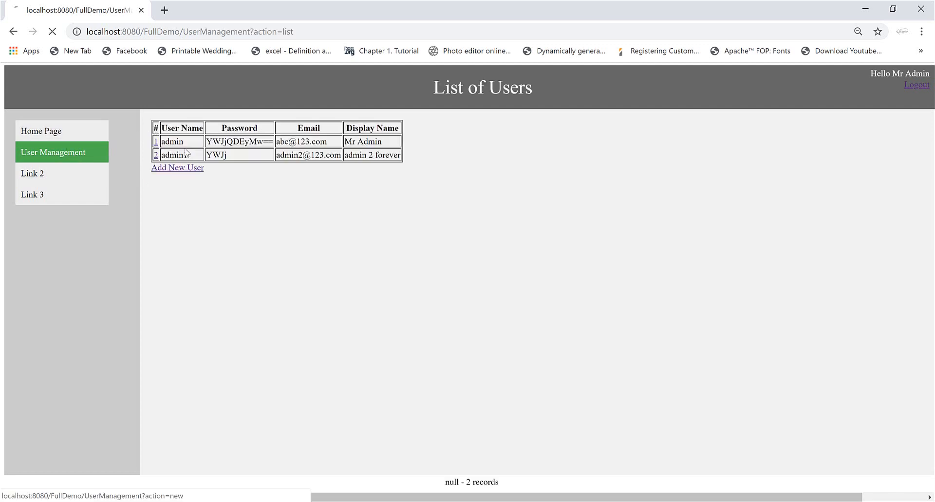
left_click(178, 168)
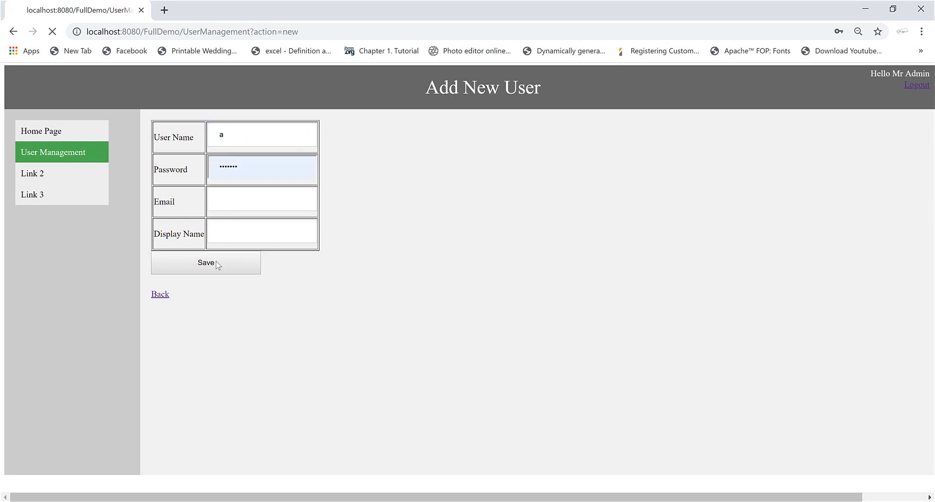
left_click(206, 263)
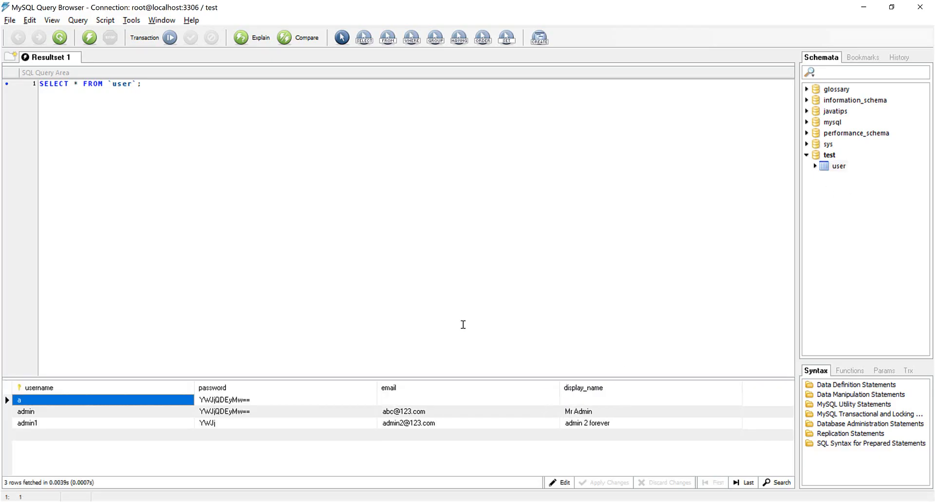
Rewrite the user table query as delete FROM `user` with a where username condition.
left_click(75, 83)
type("delete")
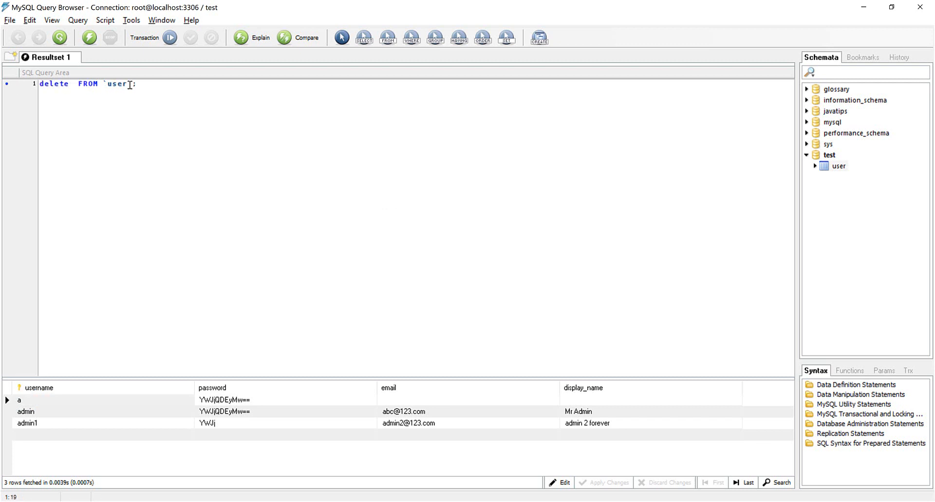
type("where u")
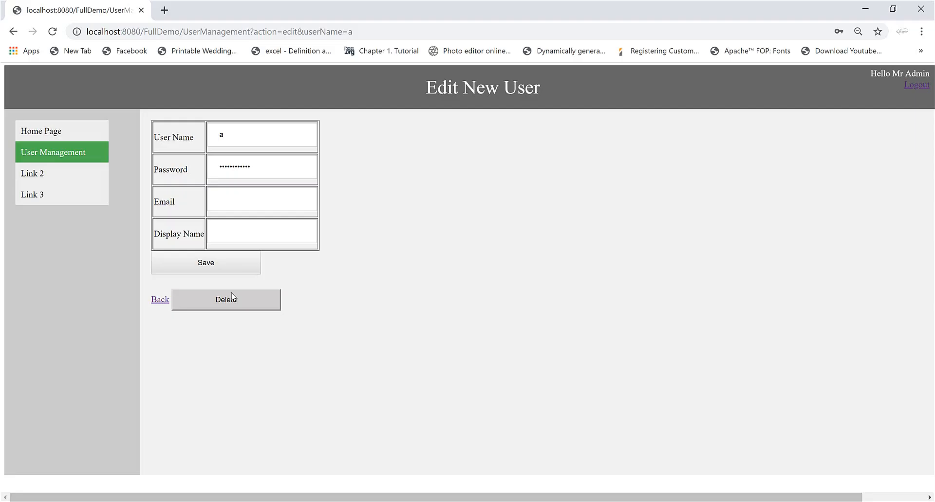
Delete the removed user a, get the 'User: a doesn't exist' error, then reload the user list.
left_click(226, 300)
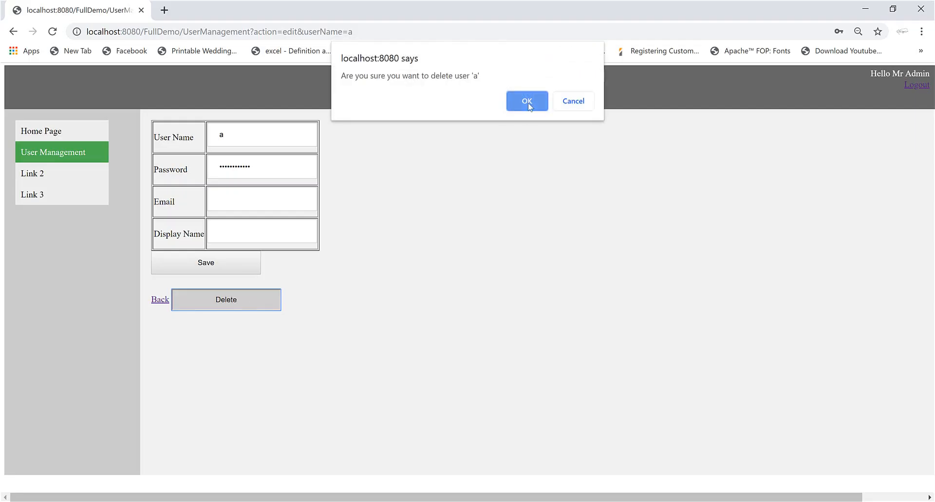
left_click(526, 101)
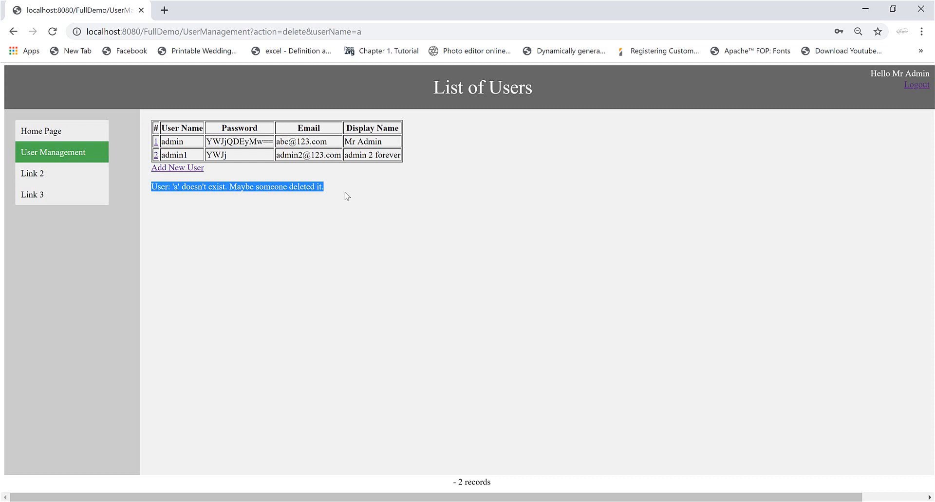
left_click(54, 152)
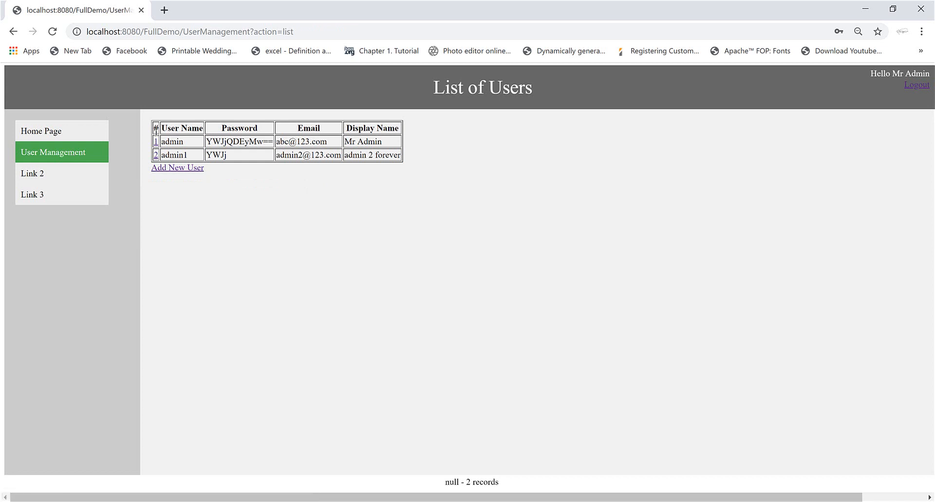
mouse_move(358, 184)
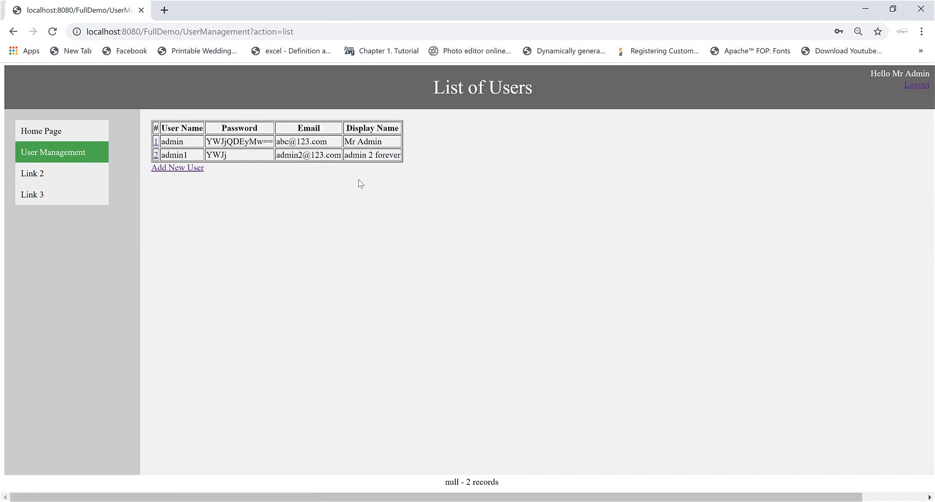